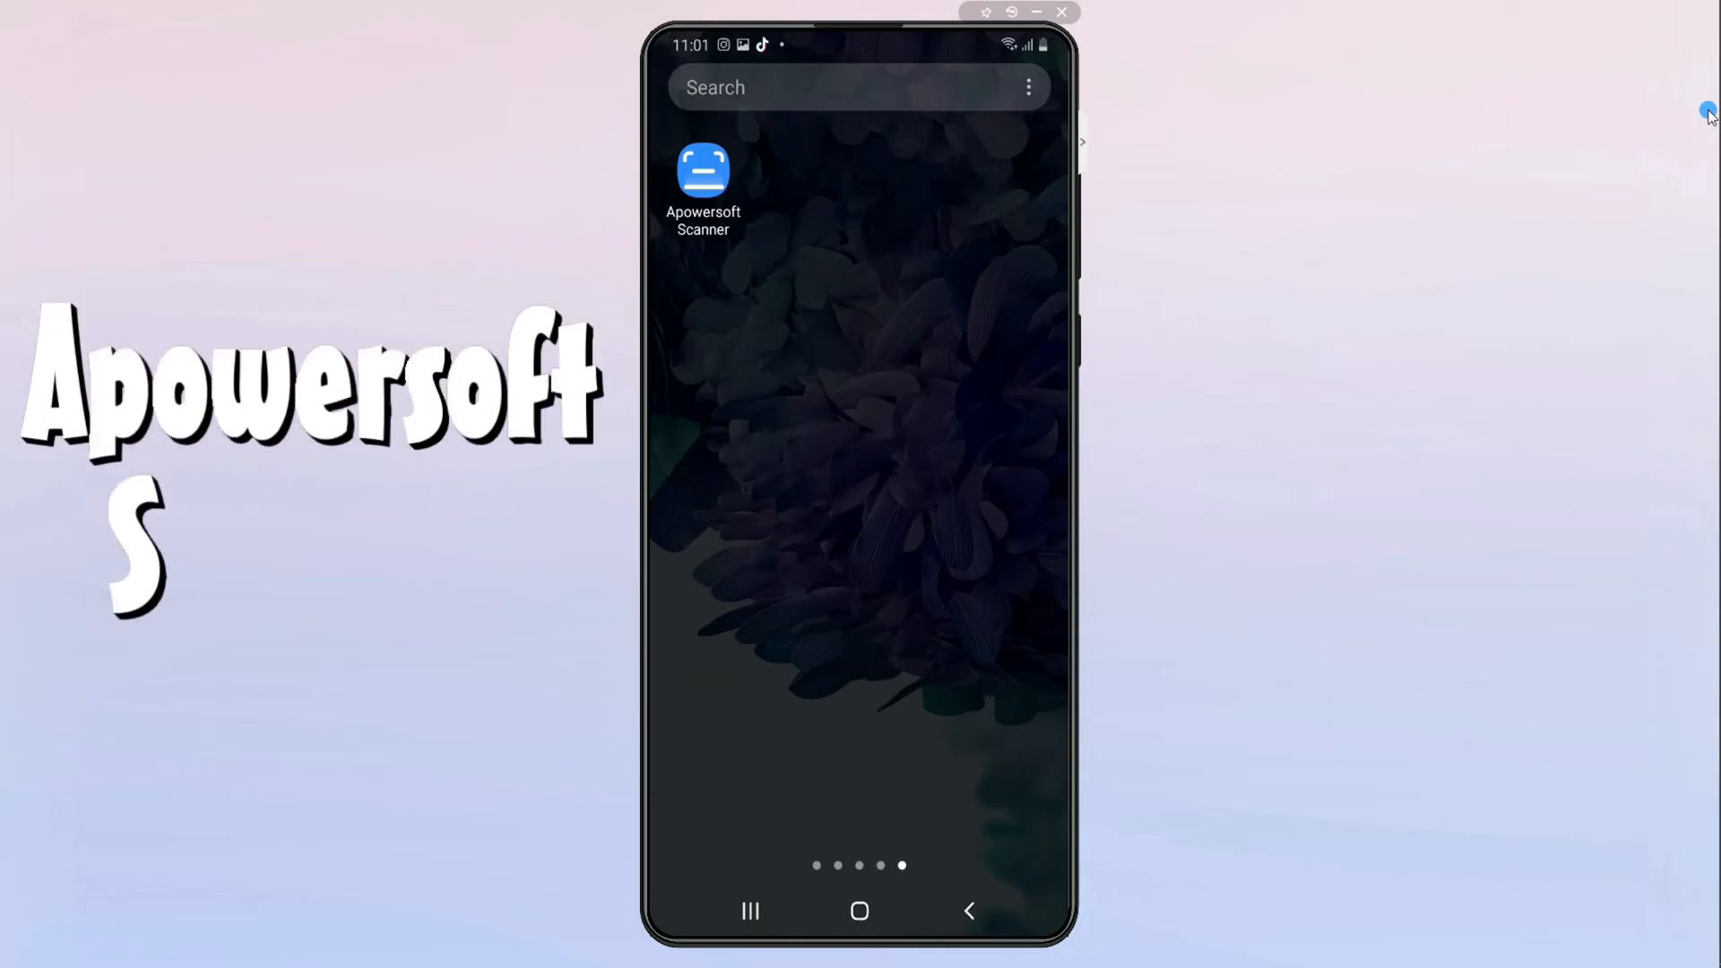
Capture the note in Apowersoft Scanner, drag the top crop edge down to the writing, and save
left_click(703, 166)
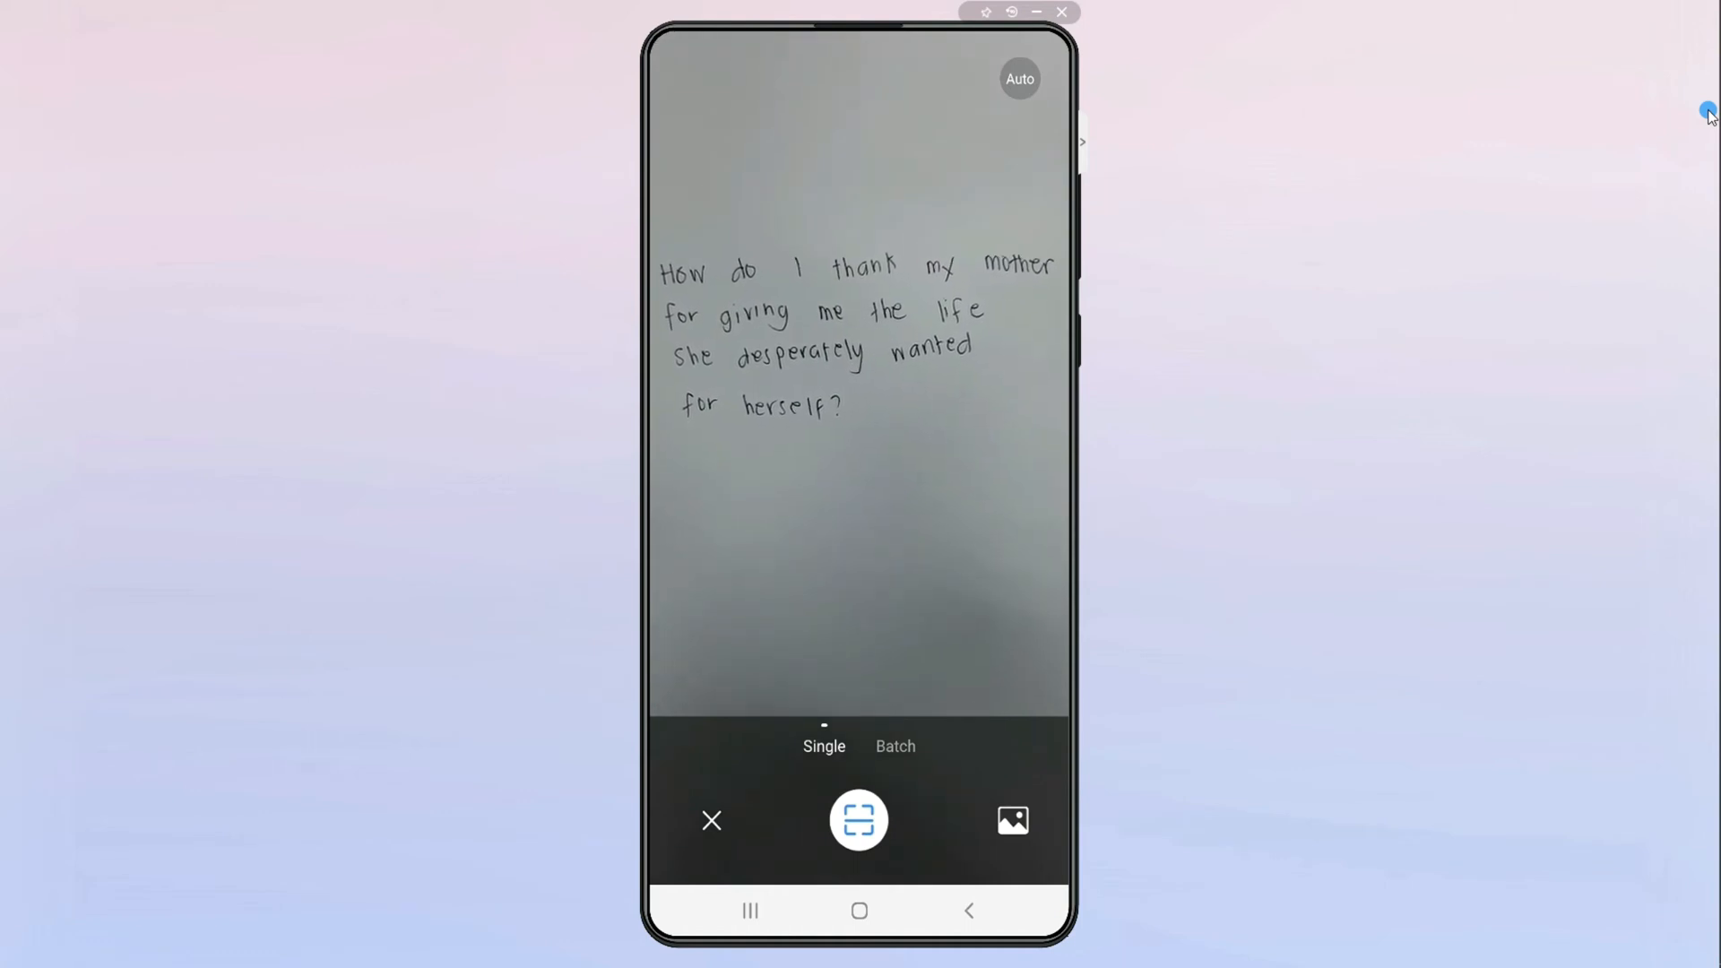
left_click(859, 821)
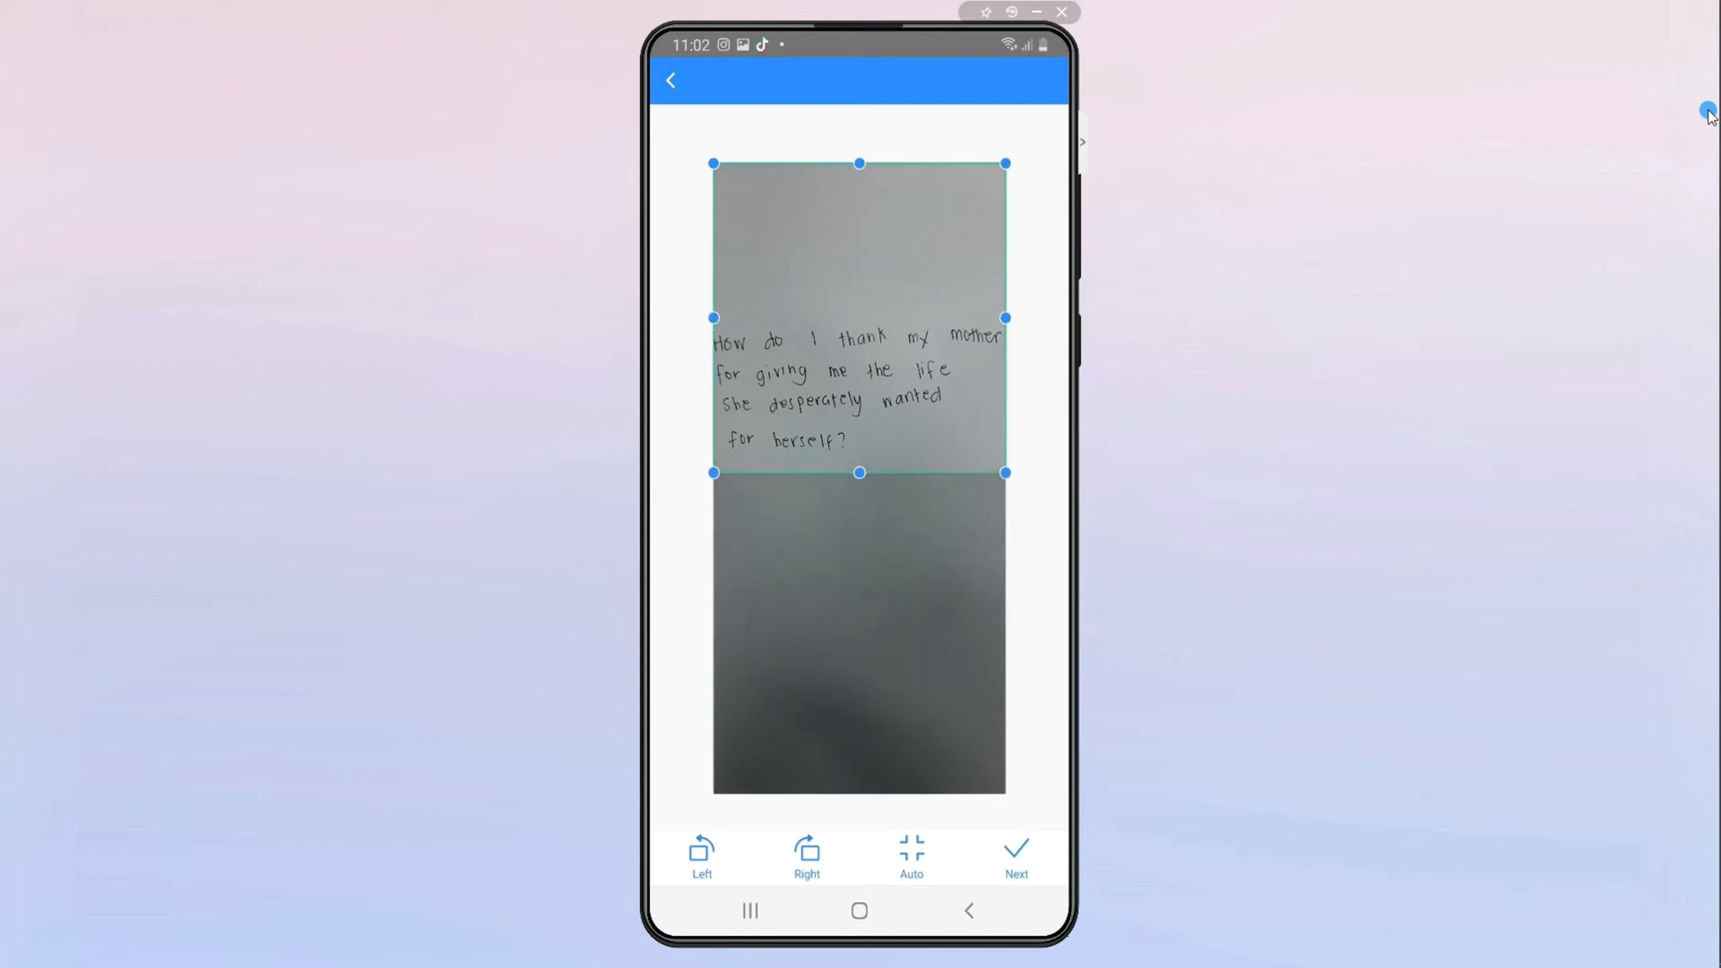
left_click_drag(860, 163, 860, 275)
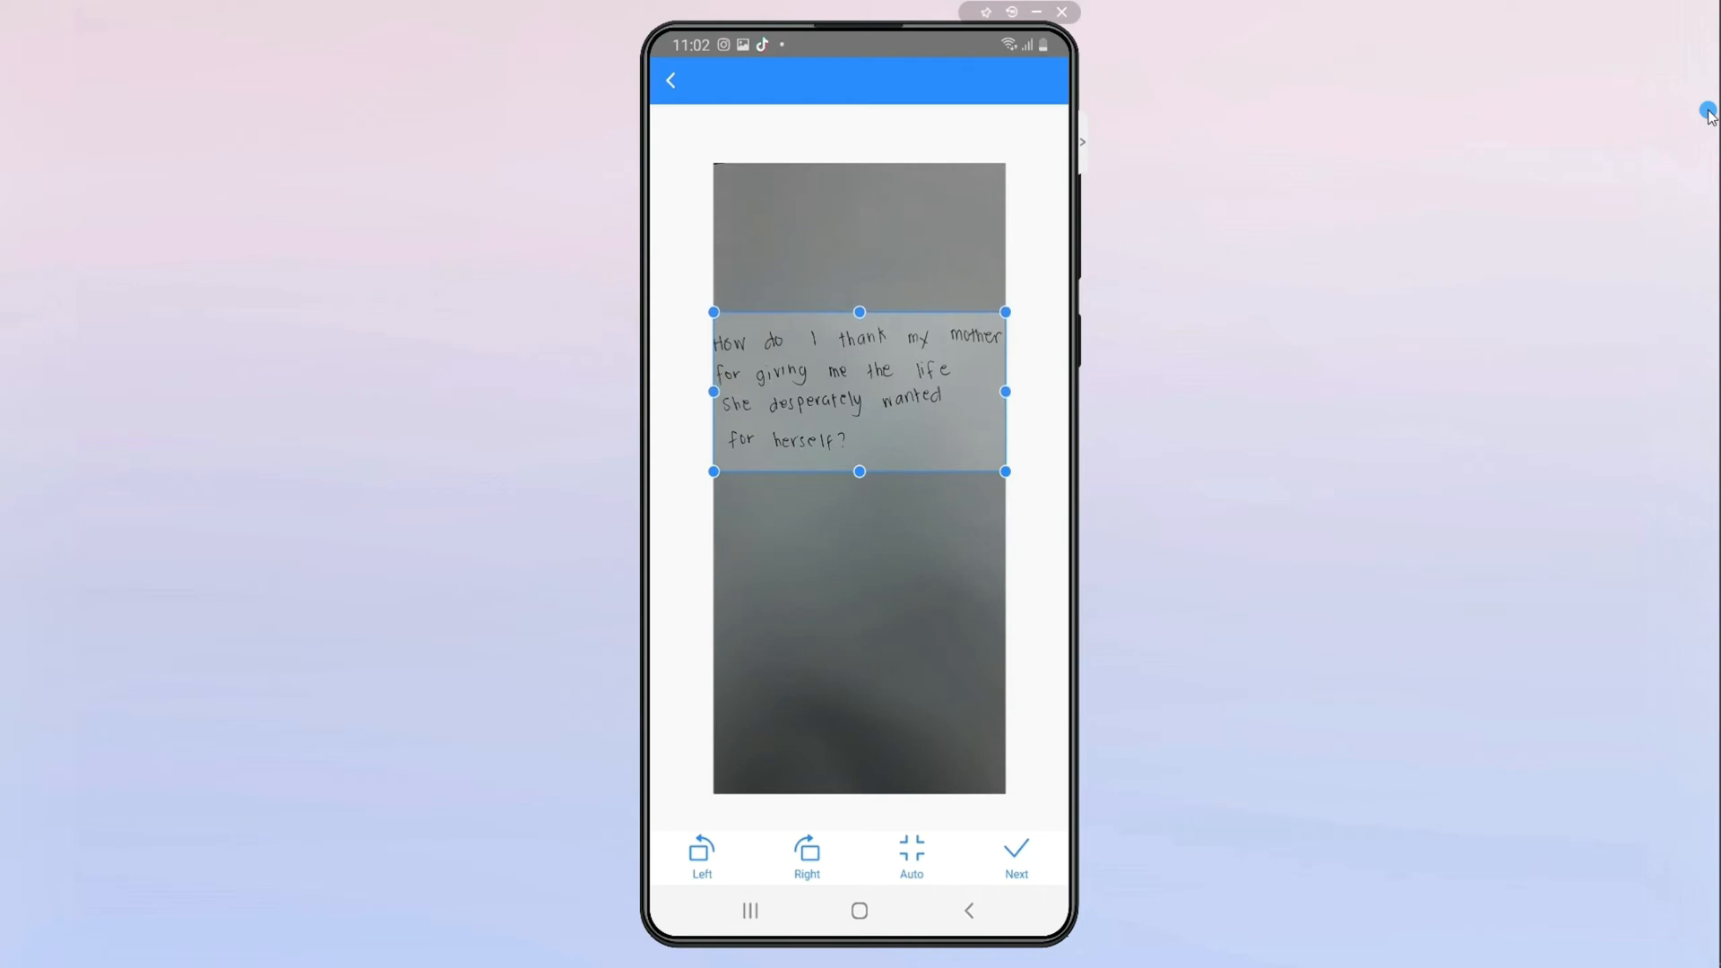
left_click(1016, 853)
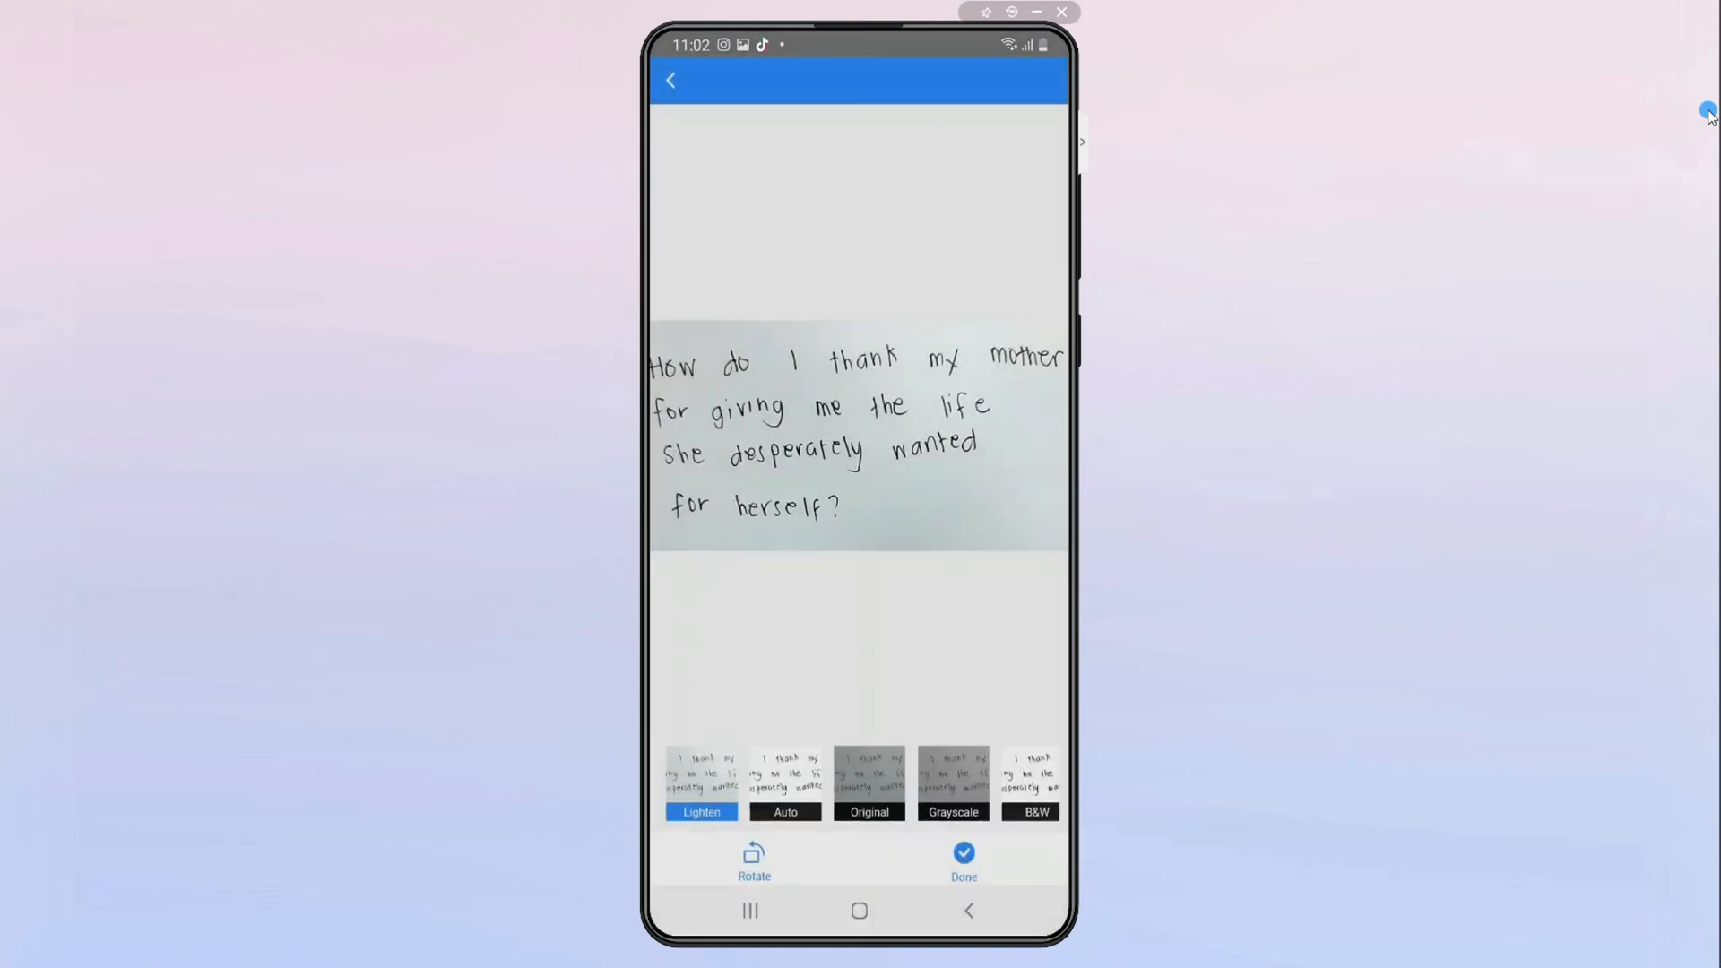
left_click(785, 812)
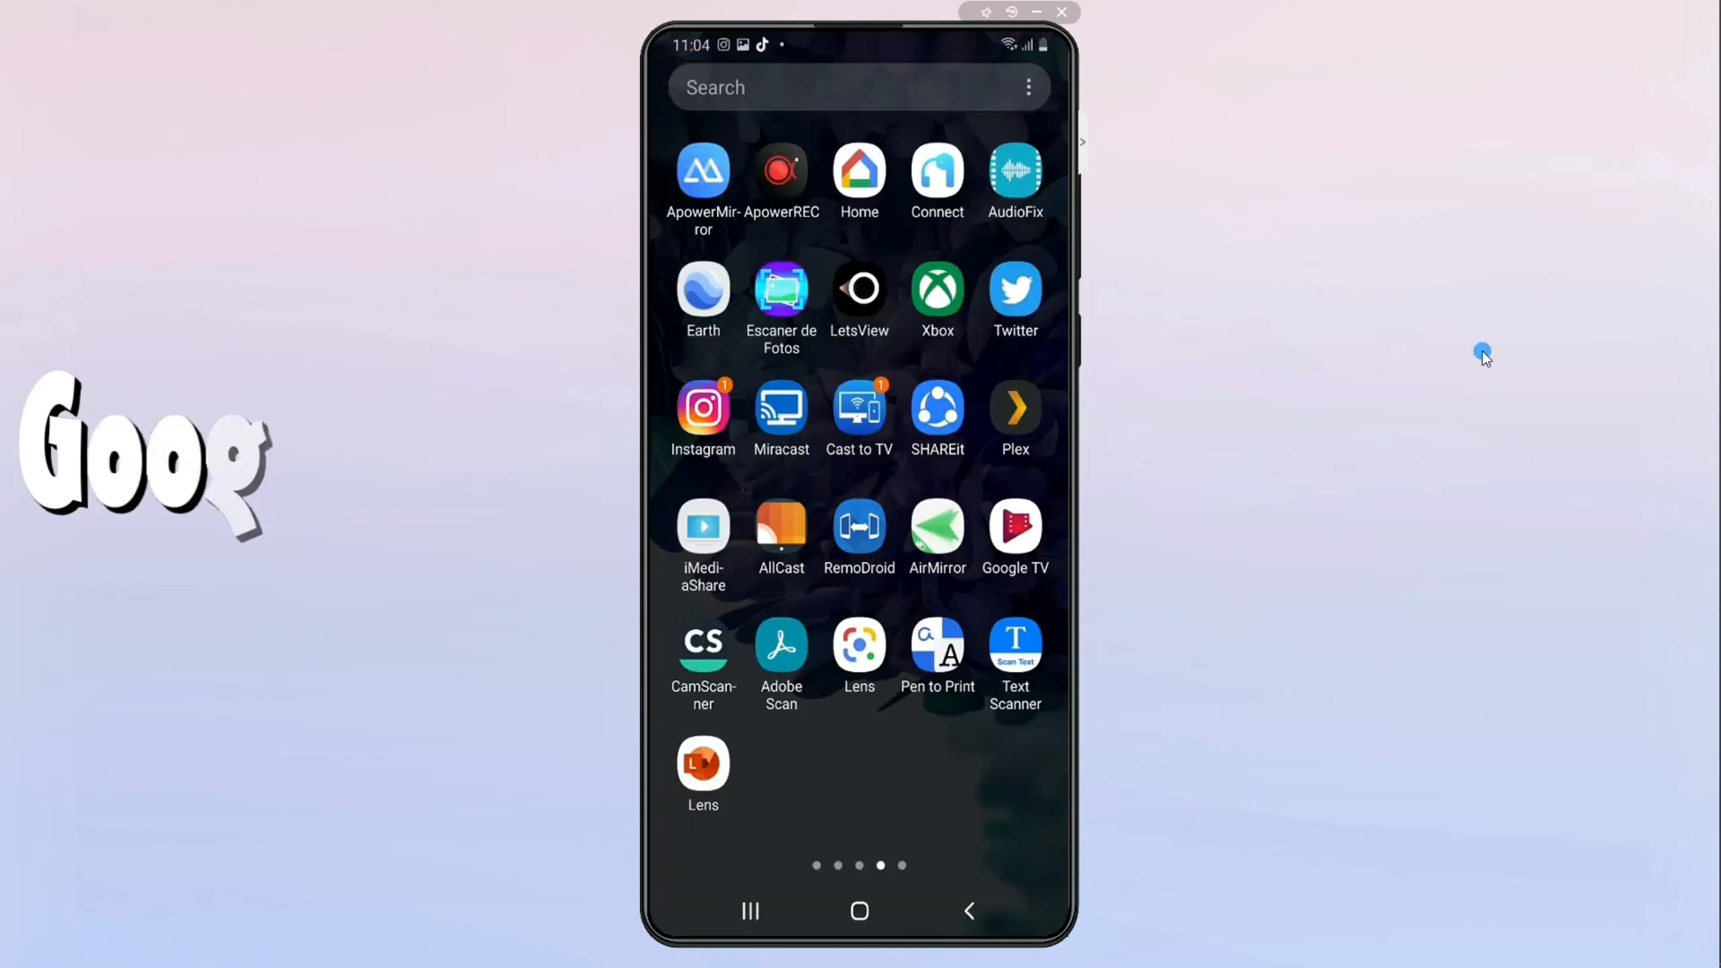
Launch Google Lens, allow camera access, photograph the note, and switch to text recognition
left_click(859, 645)
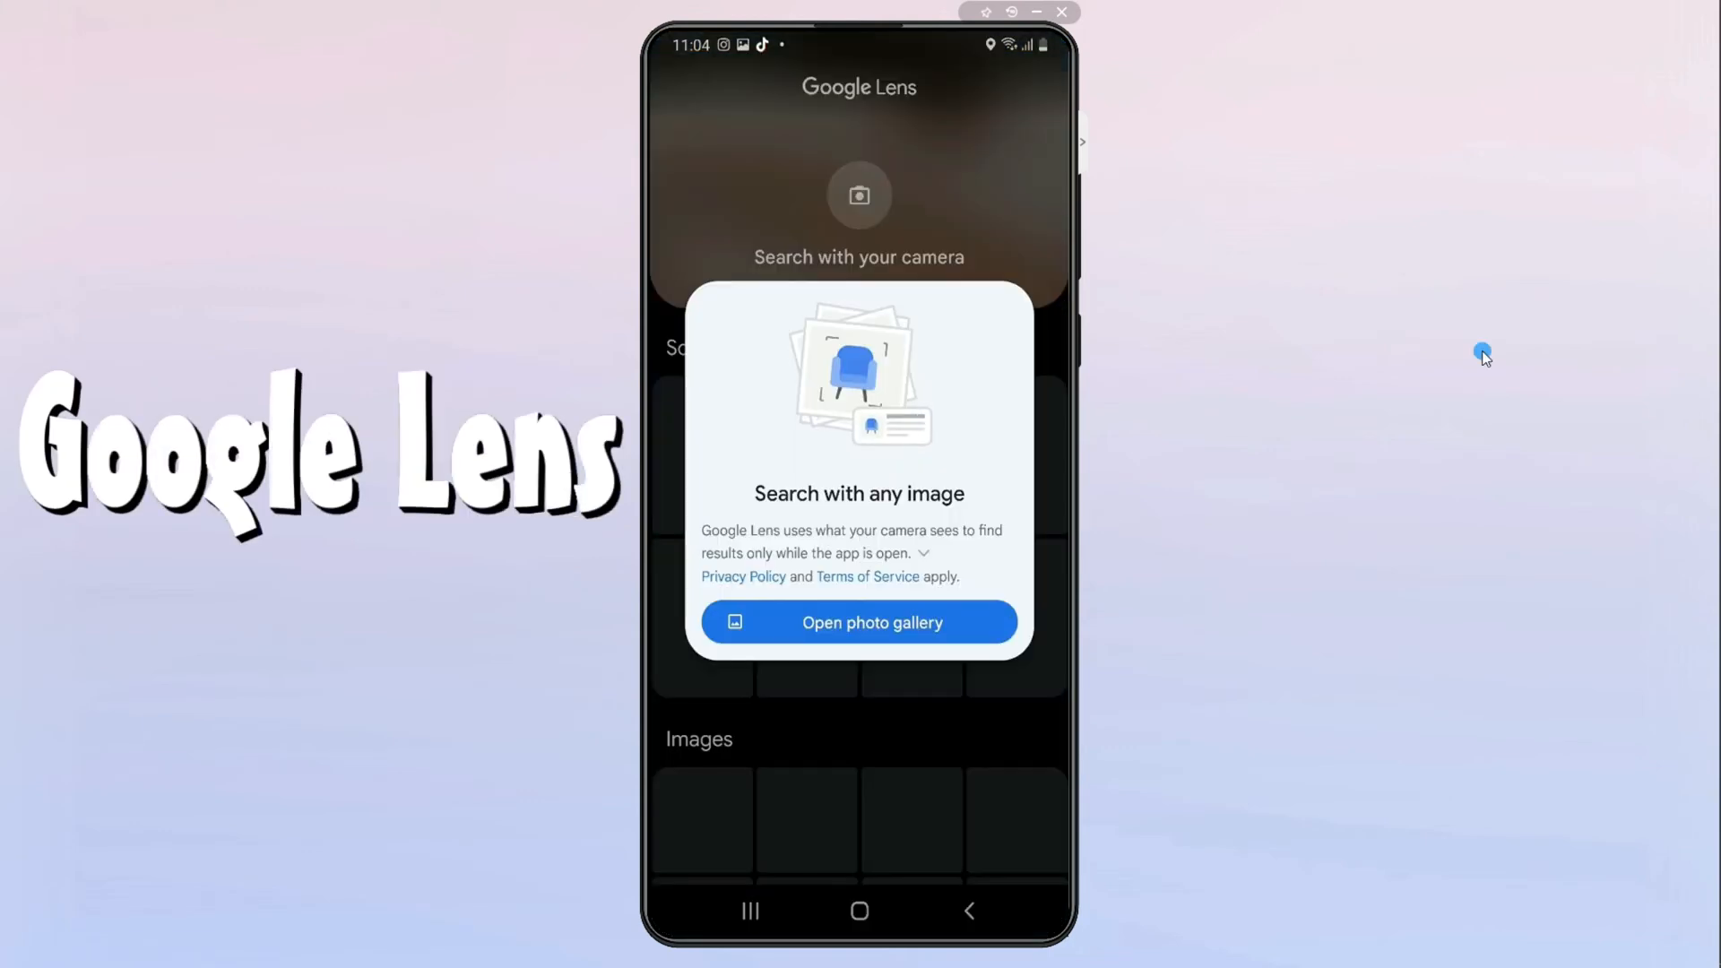
left_click(859, 623)
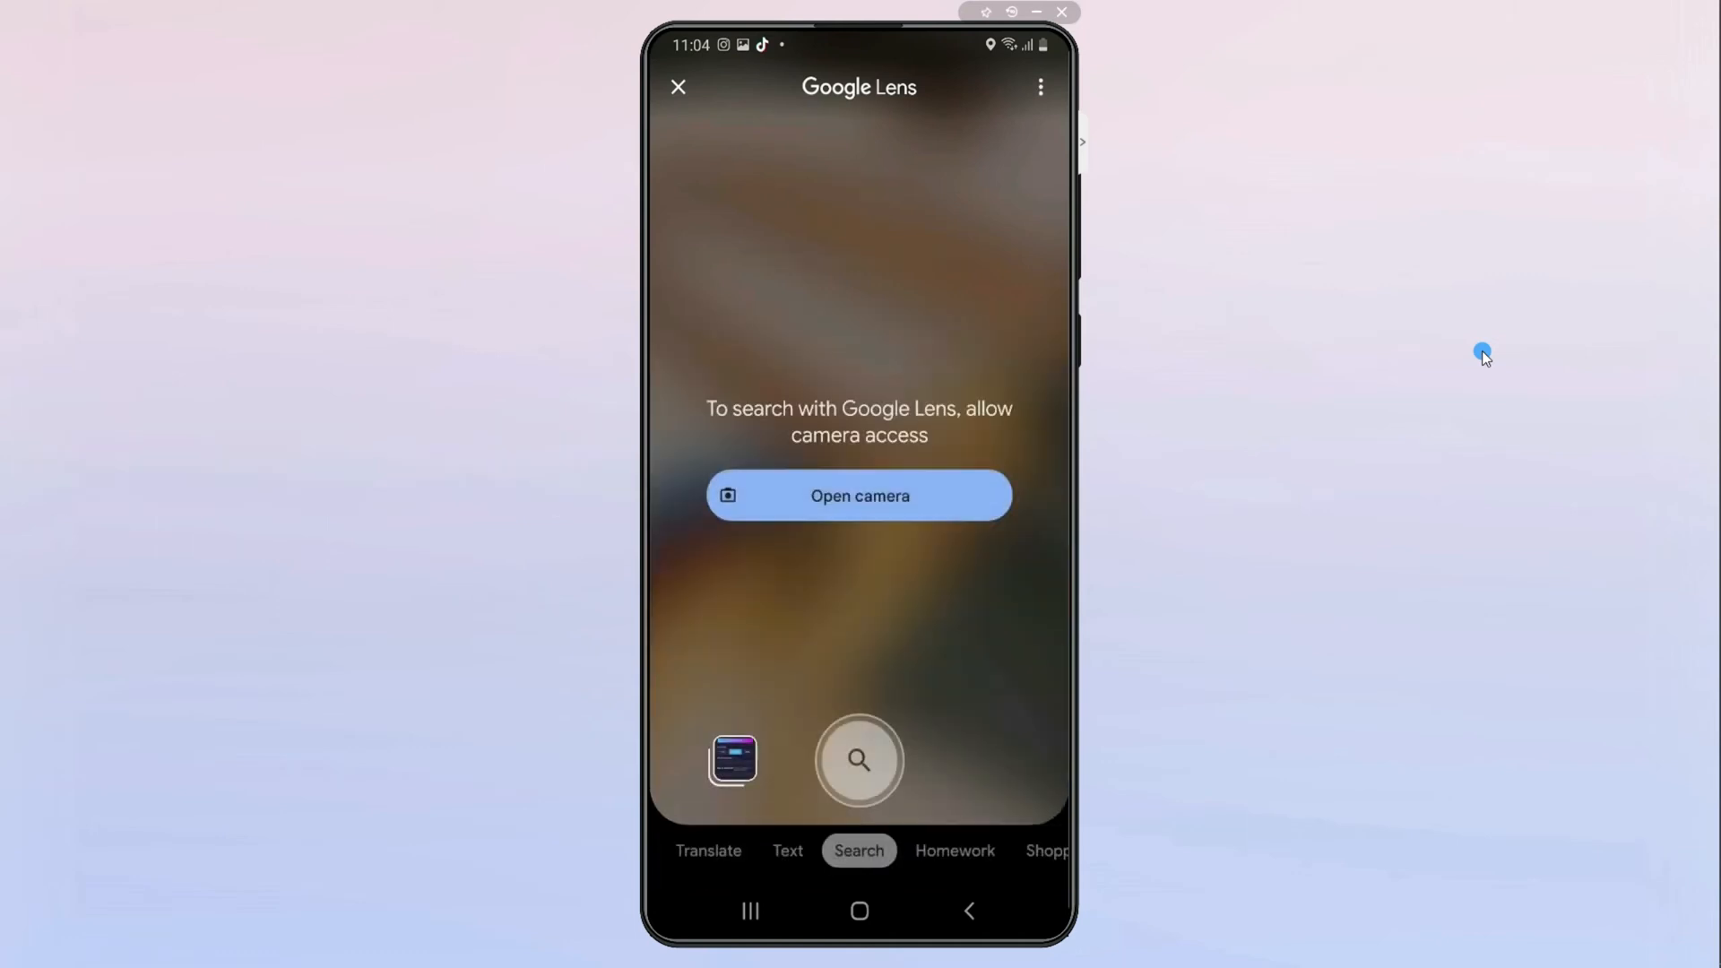
left_click(858, 495)
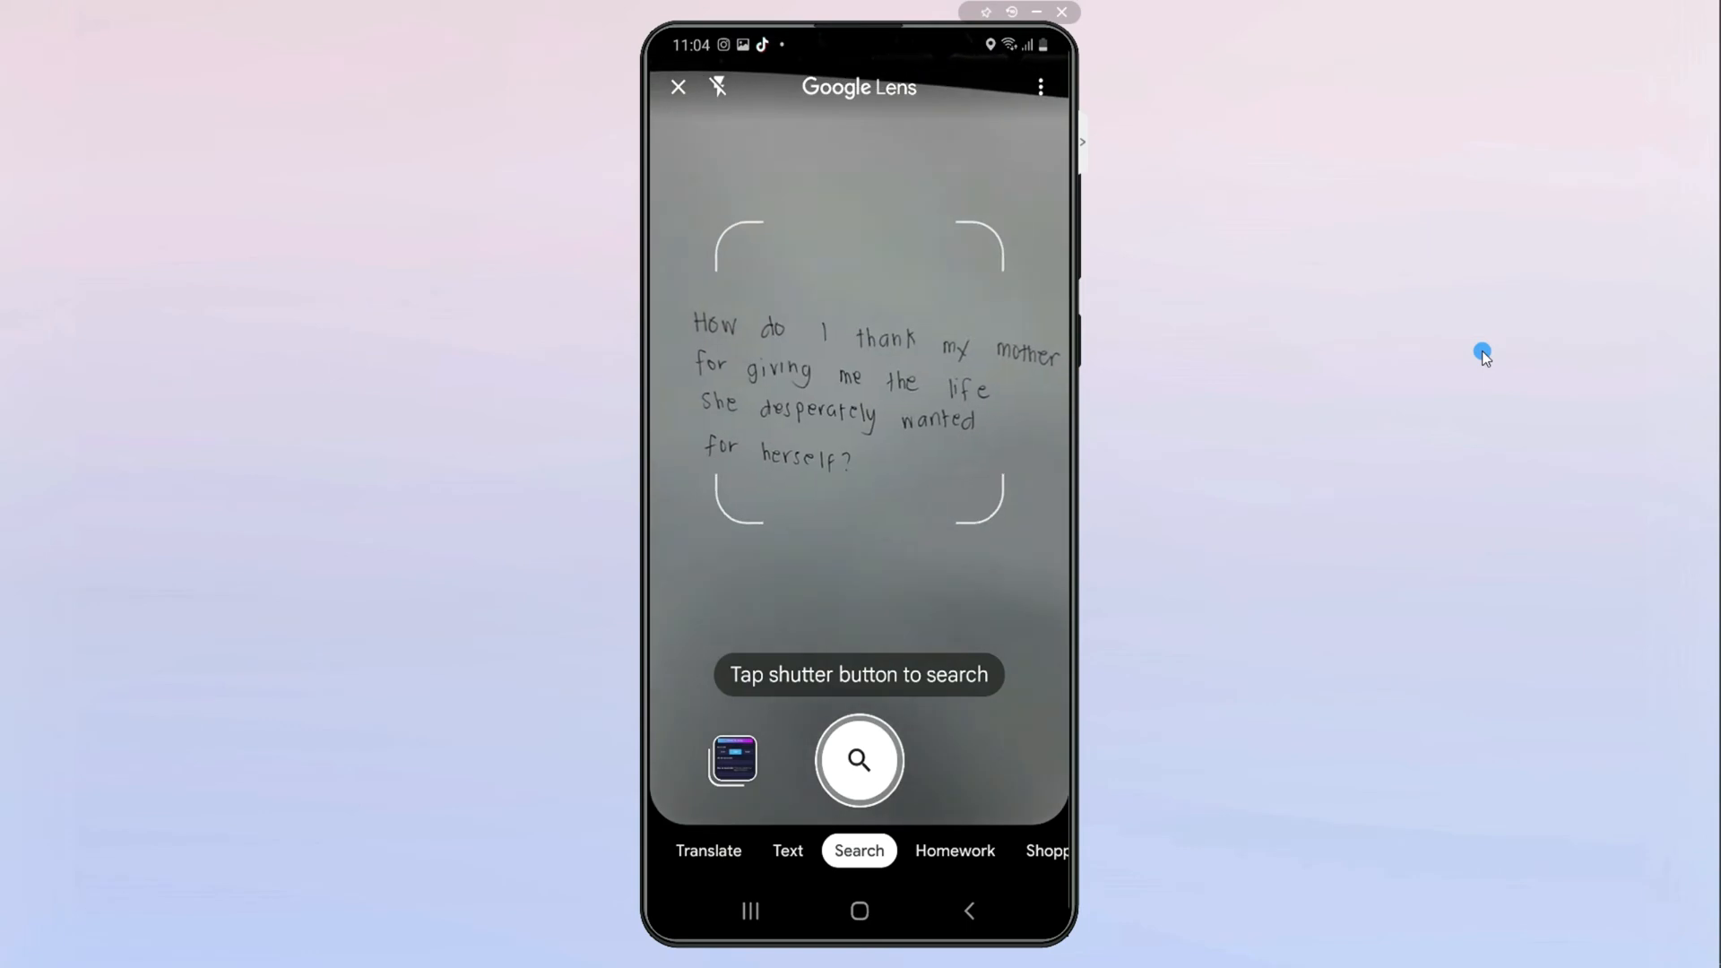
left_click(859, 761)
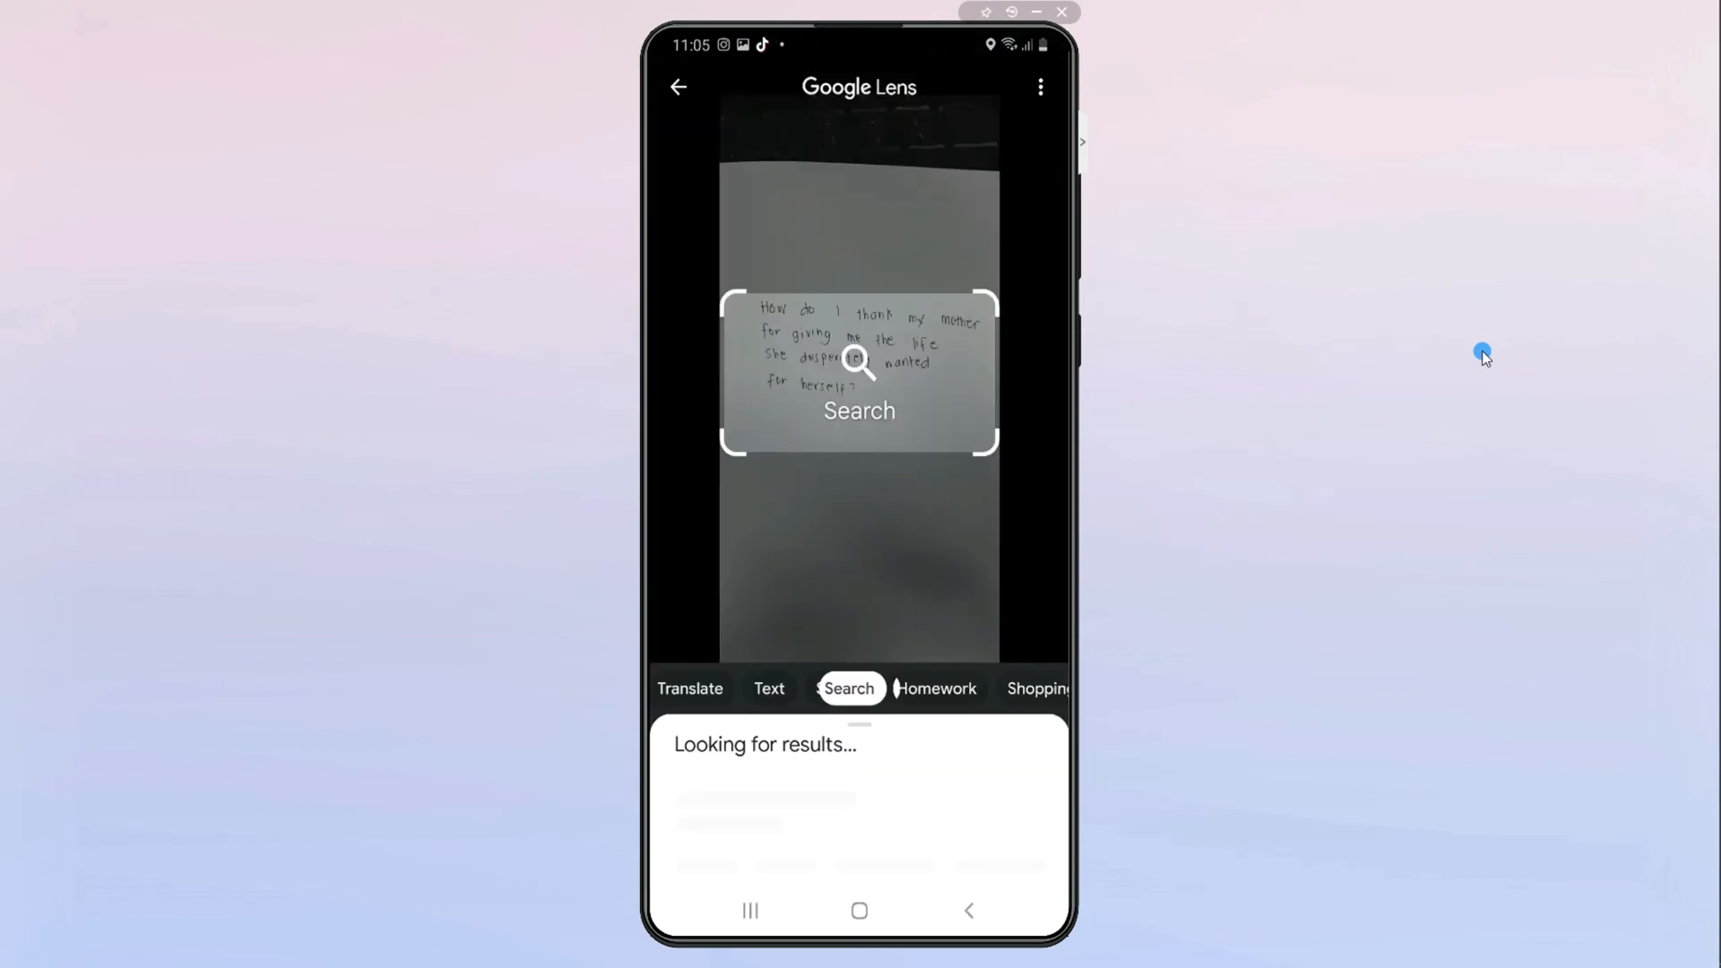
left_click(768, 689)
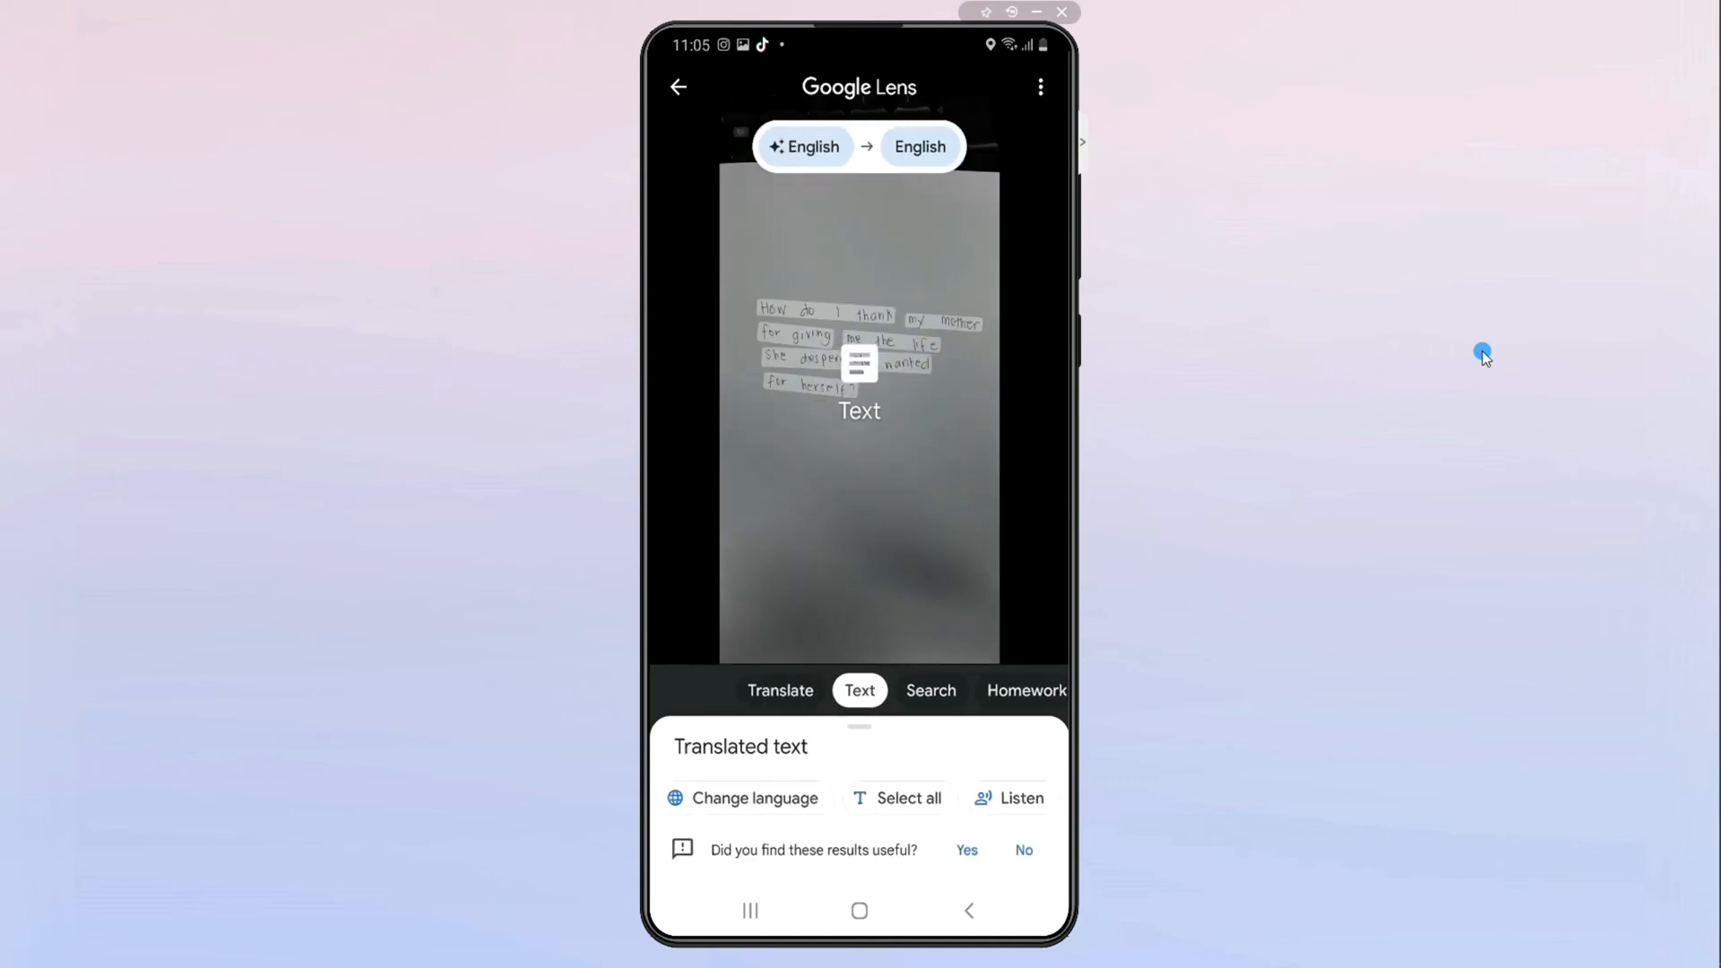
left_click(859, 690)
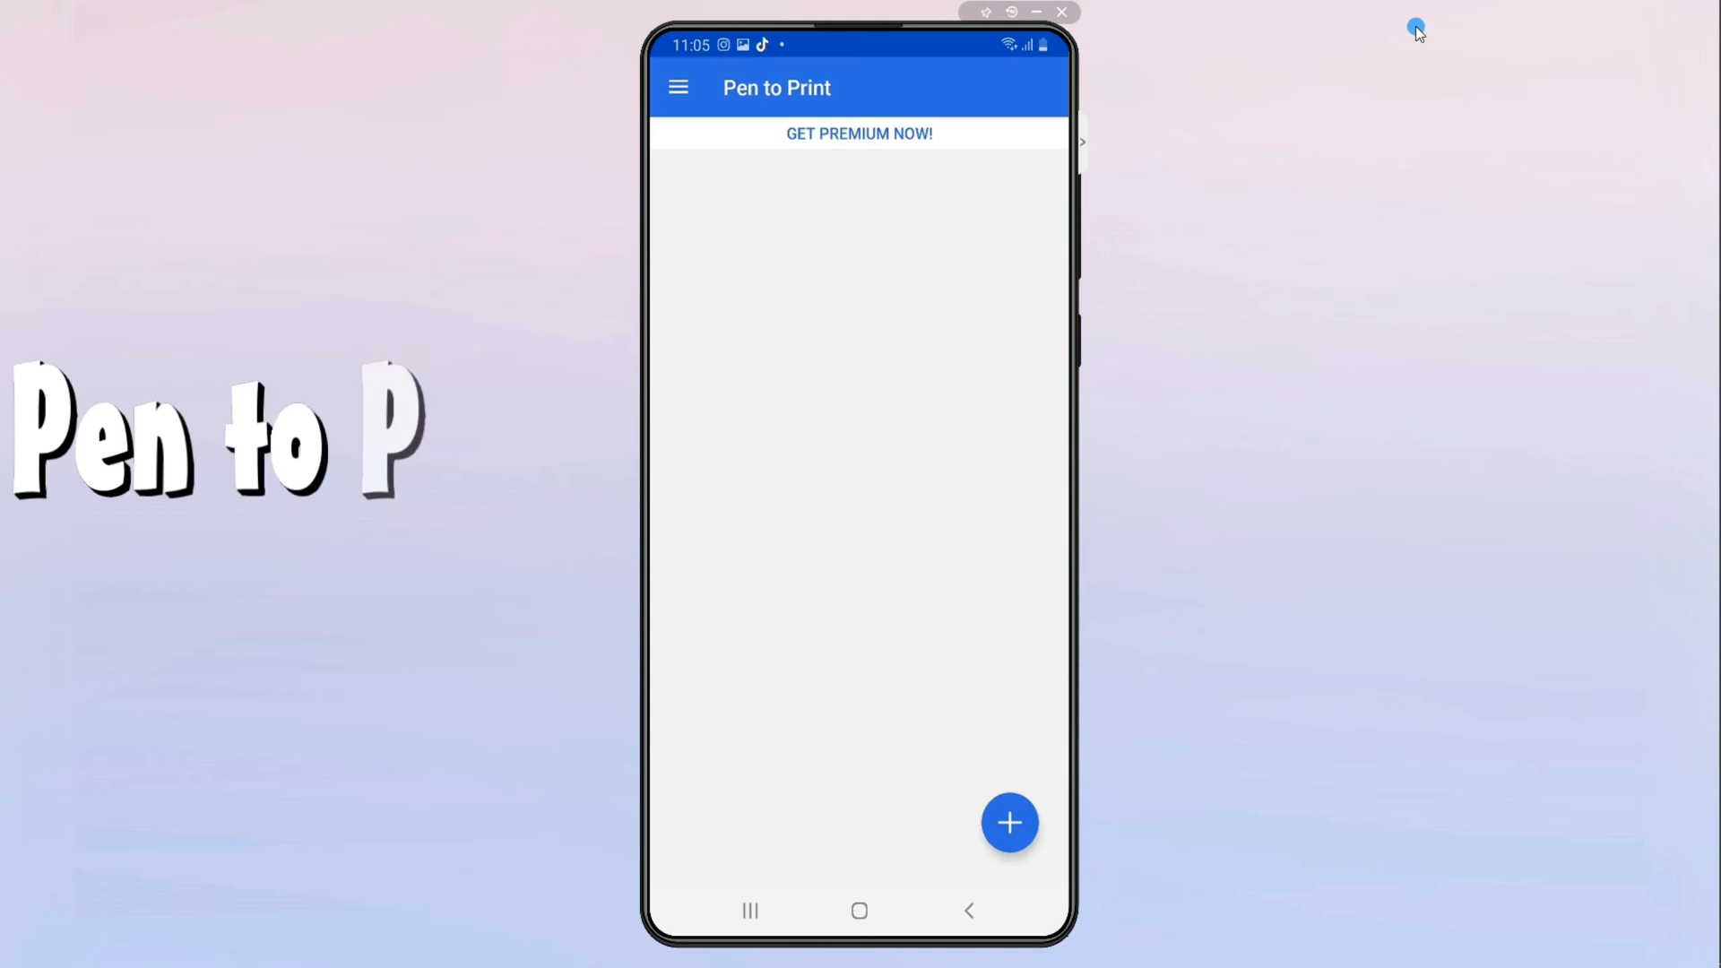
Start a camera scan in Pen to Print, recognise the note, and accept the four text rows
left_click(1010, 823)
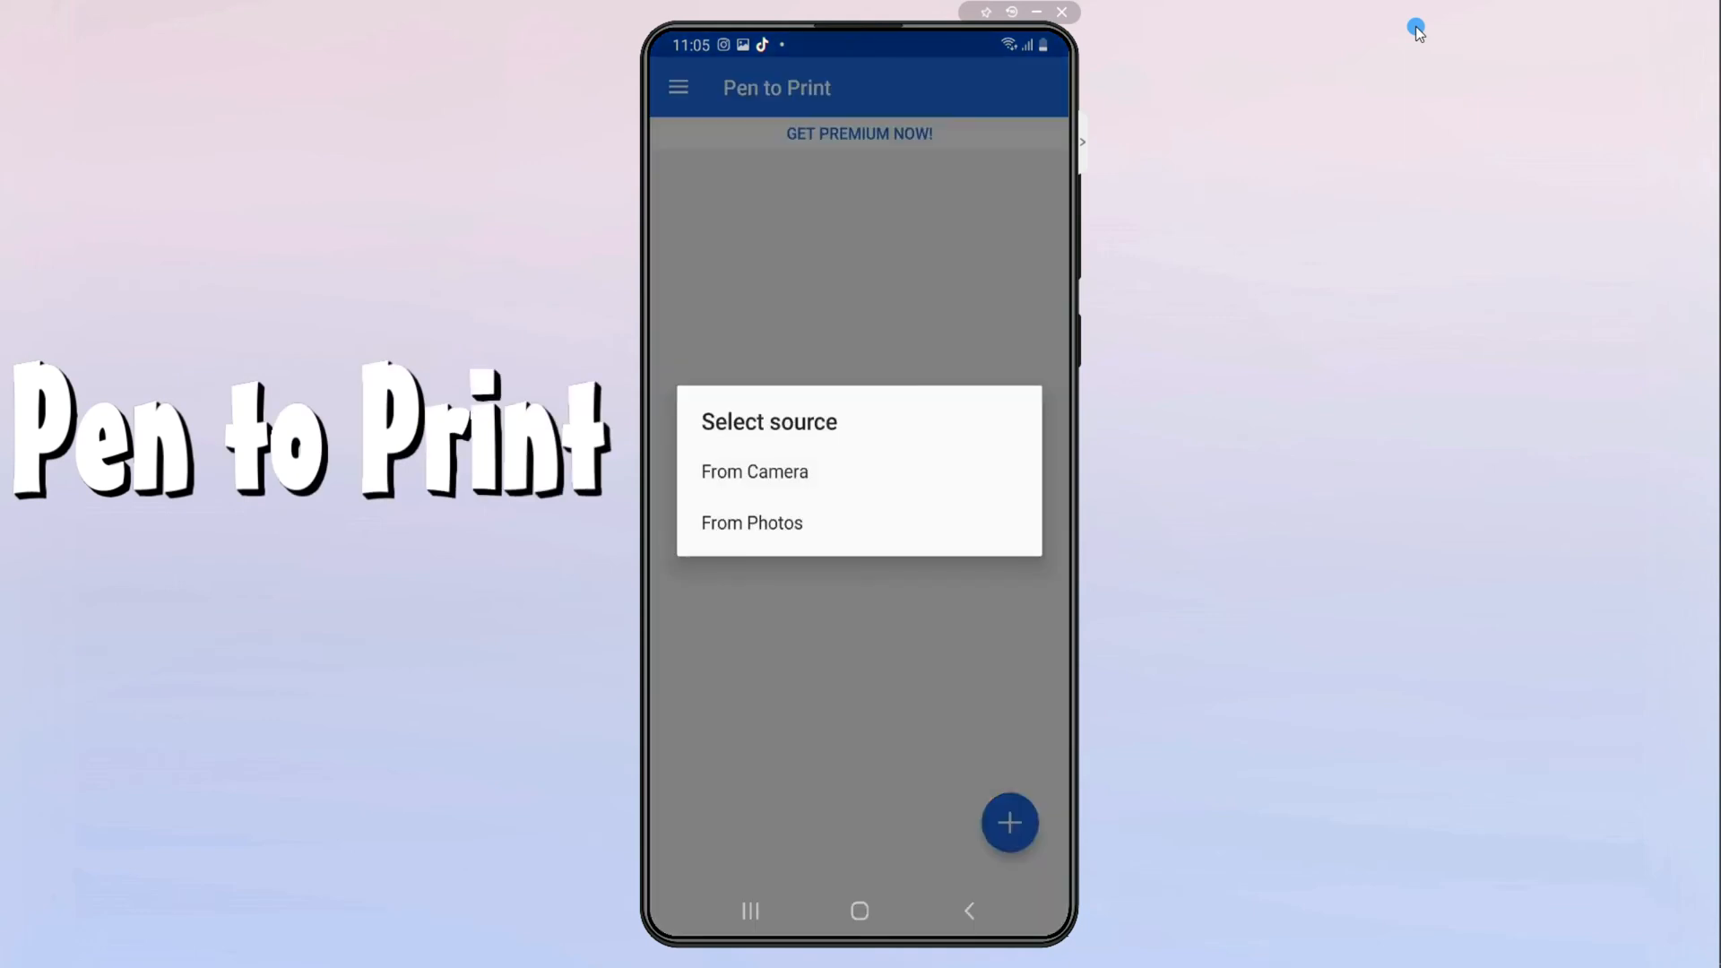
left_click(755, 471)
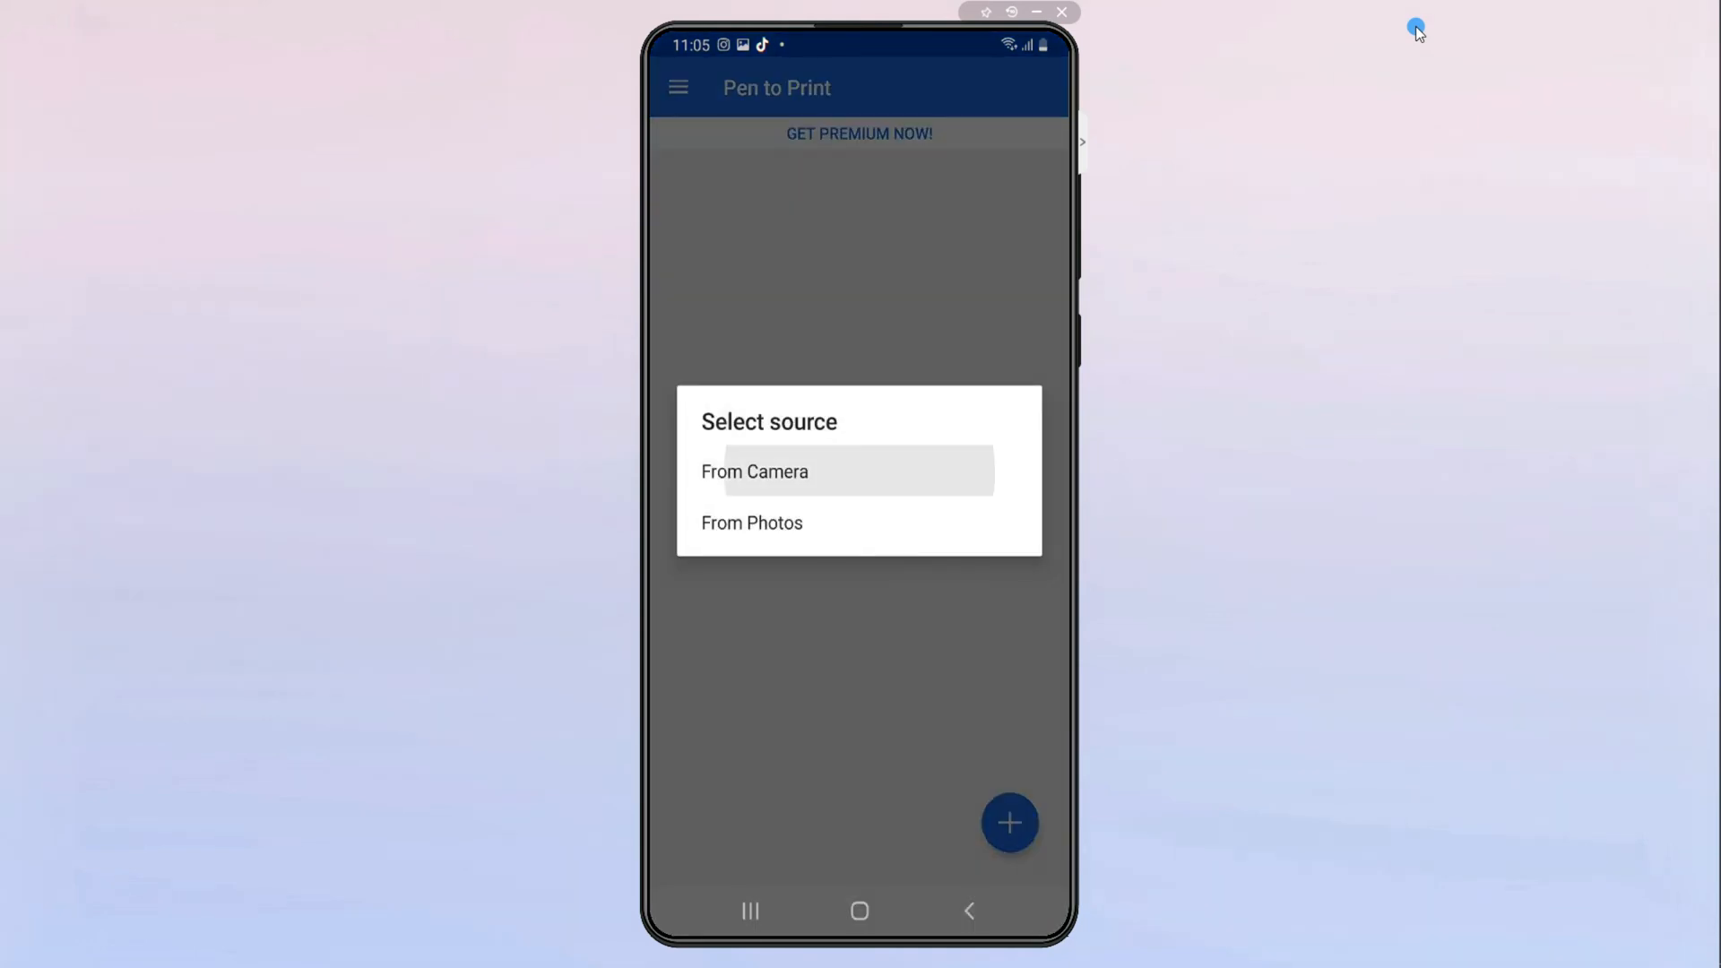
left_click(754, 472)
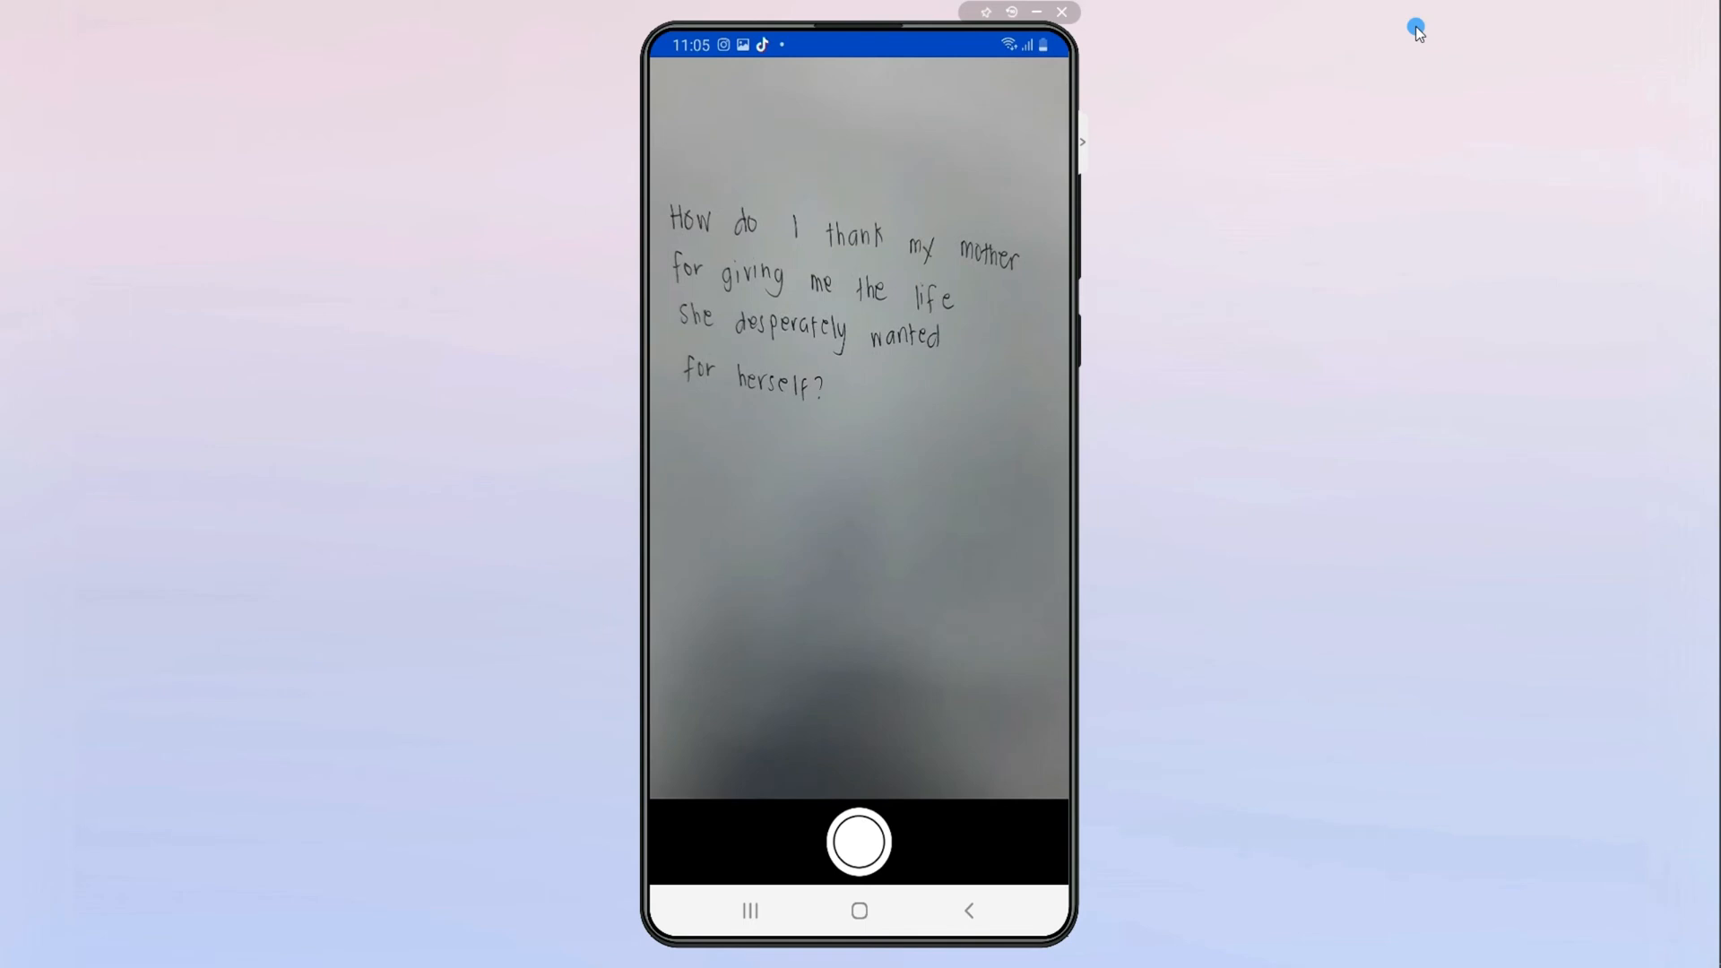
left_click(861, 851)
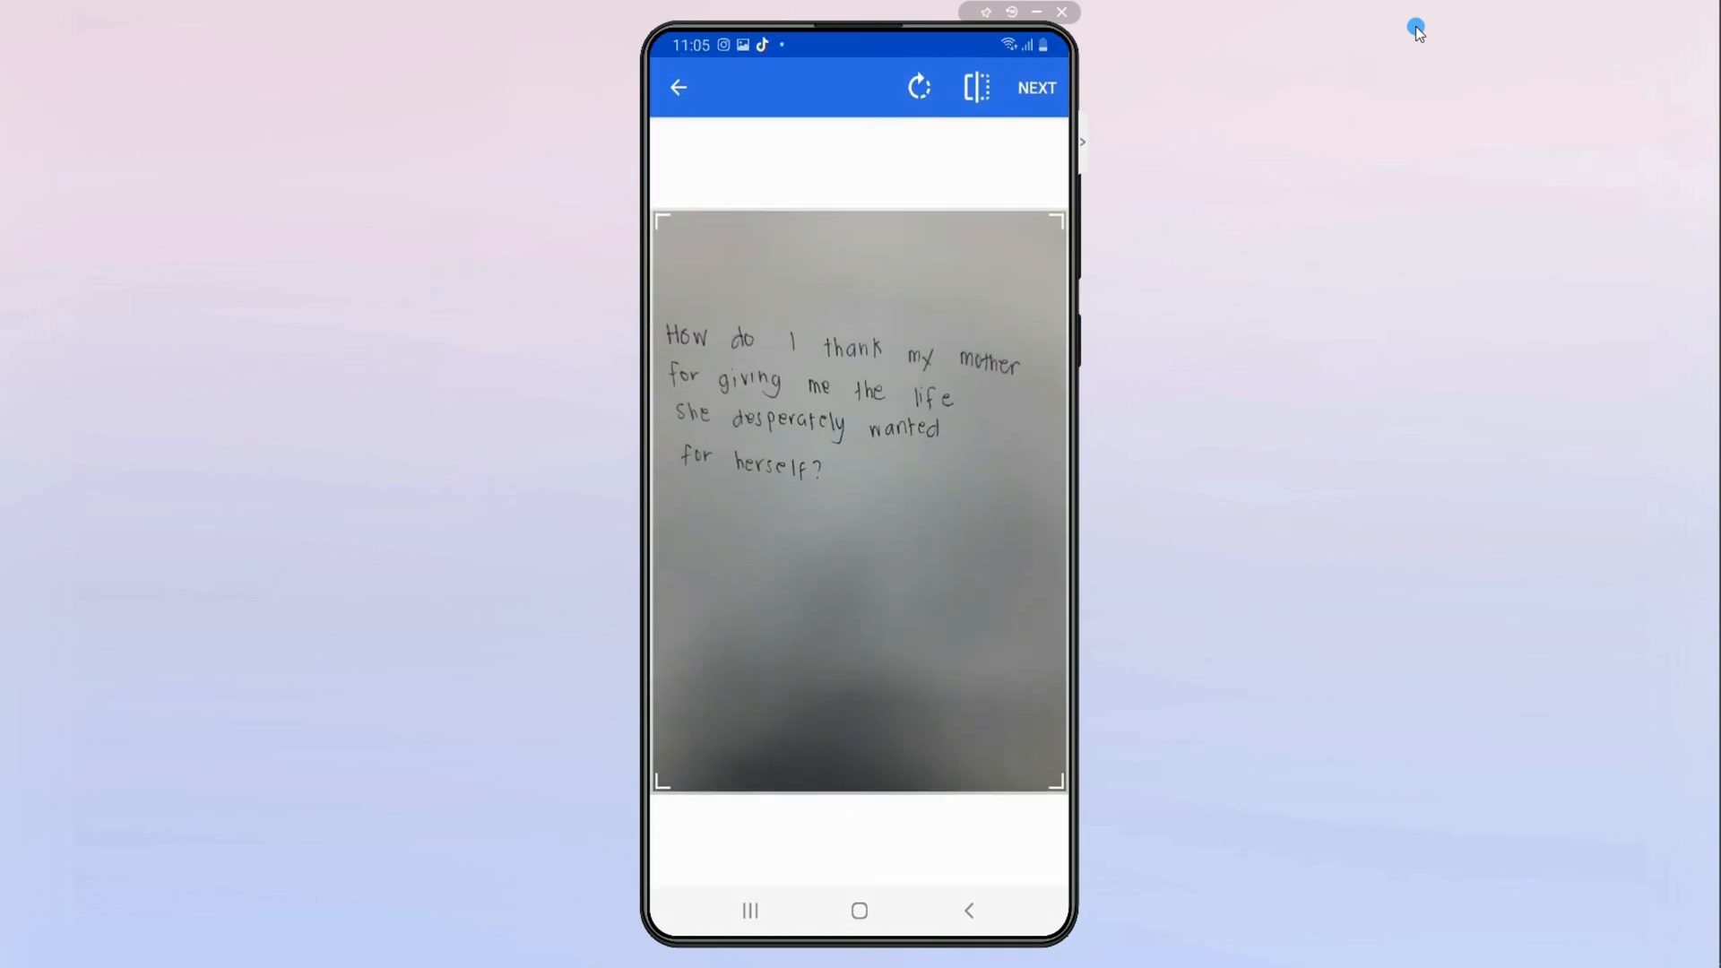
left_click(1036, 87)
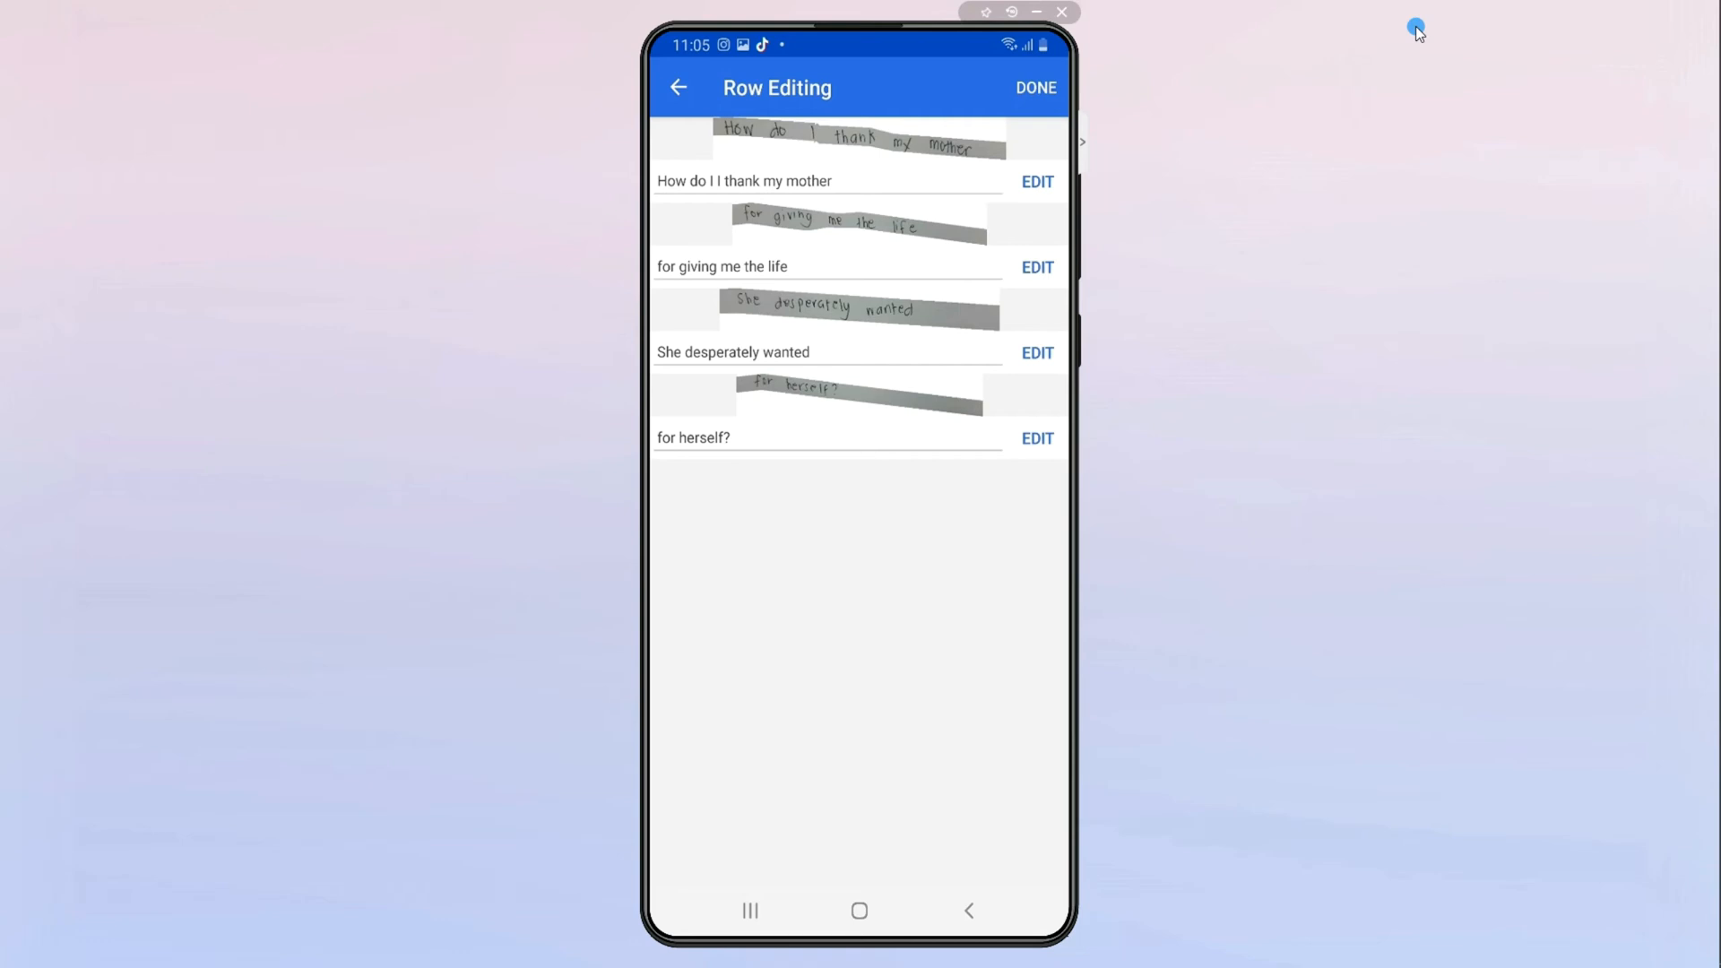
left_click(1036, 88)
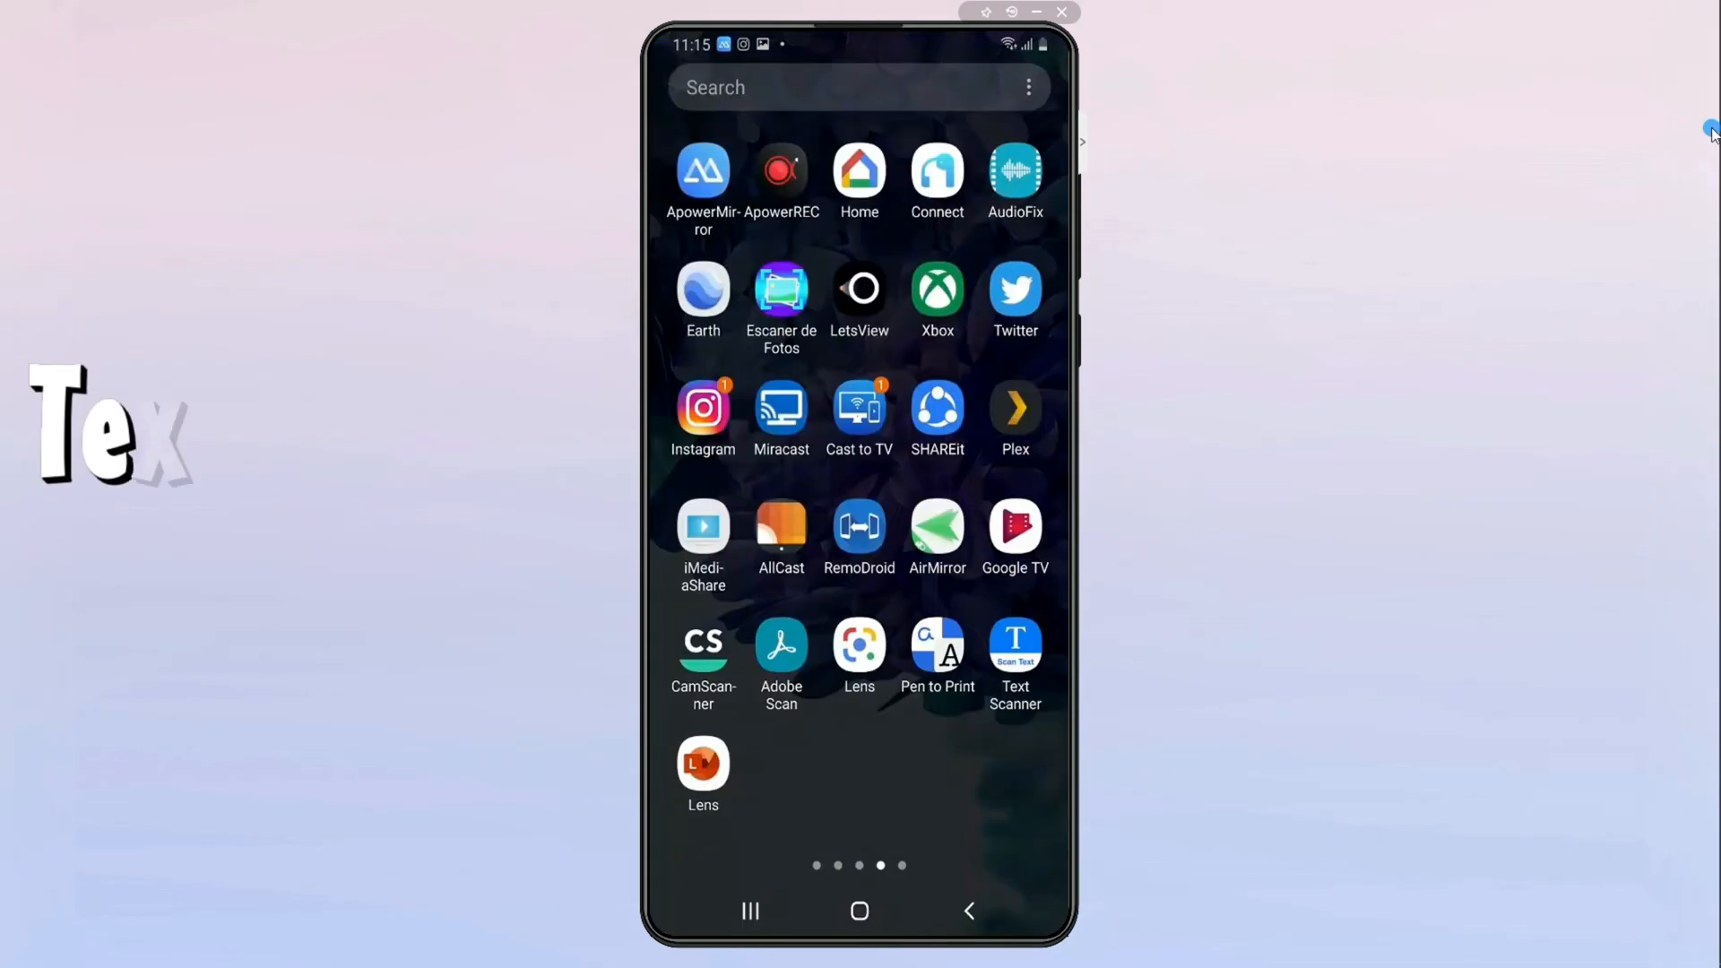
Photograph and crop the note in Text Scanner, then close its preview
left_click(1015, 645)
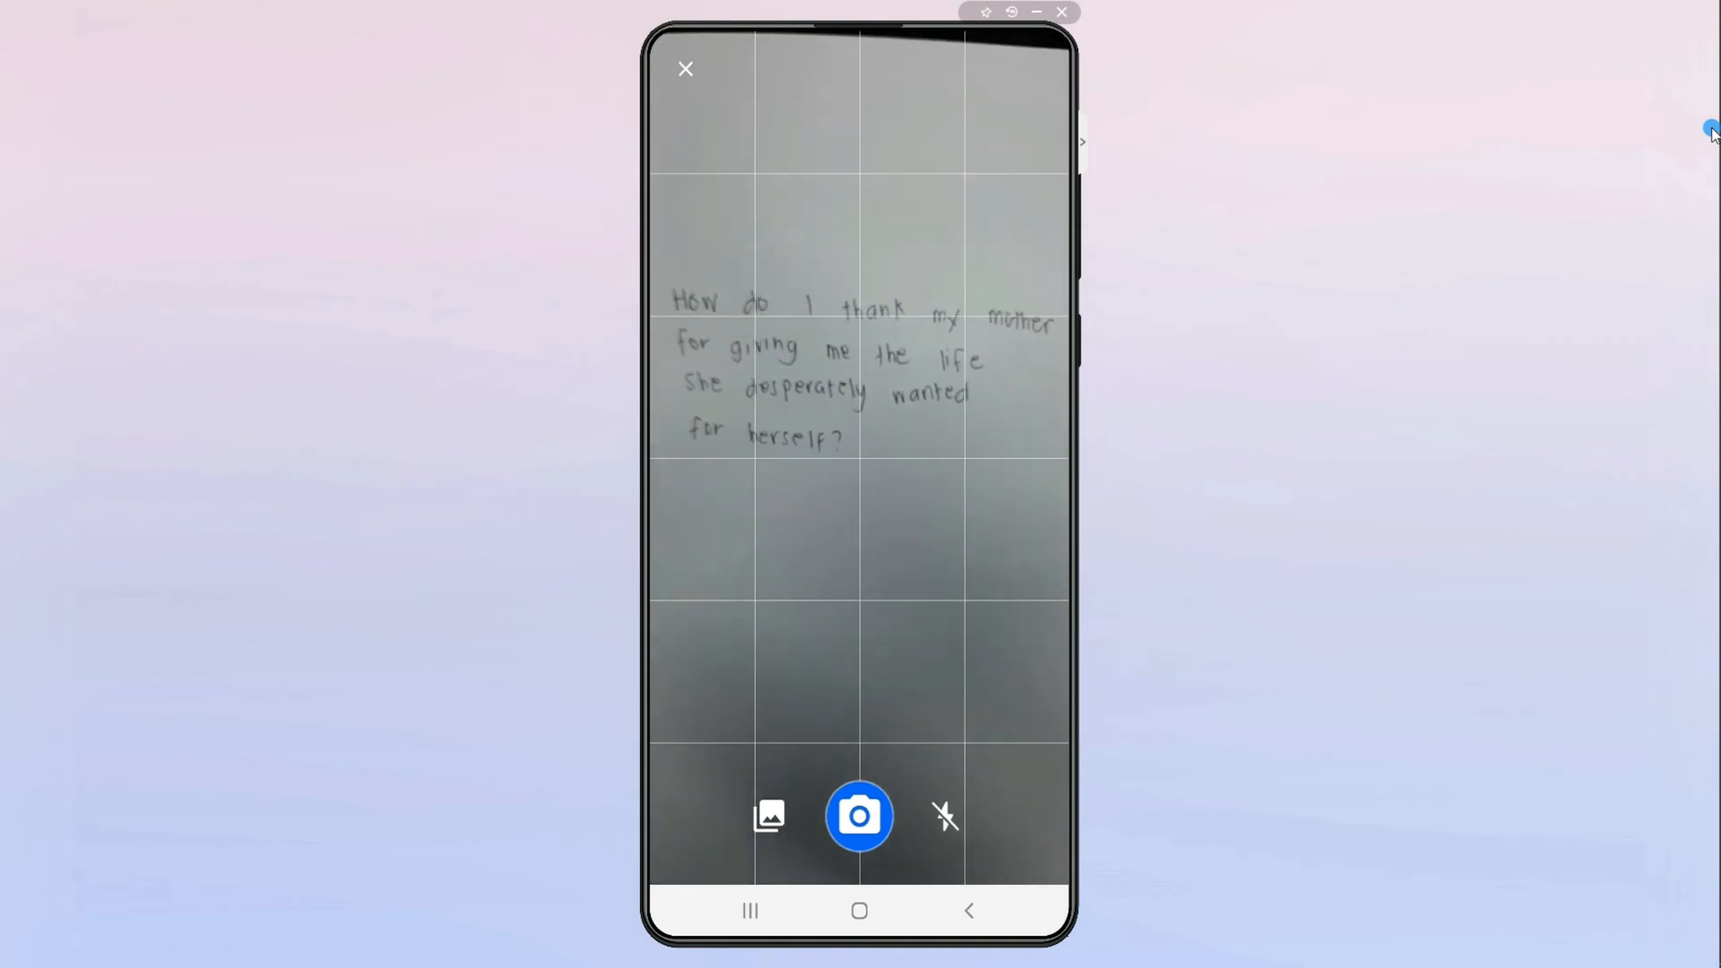
left_click(859, 816)
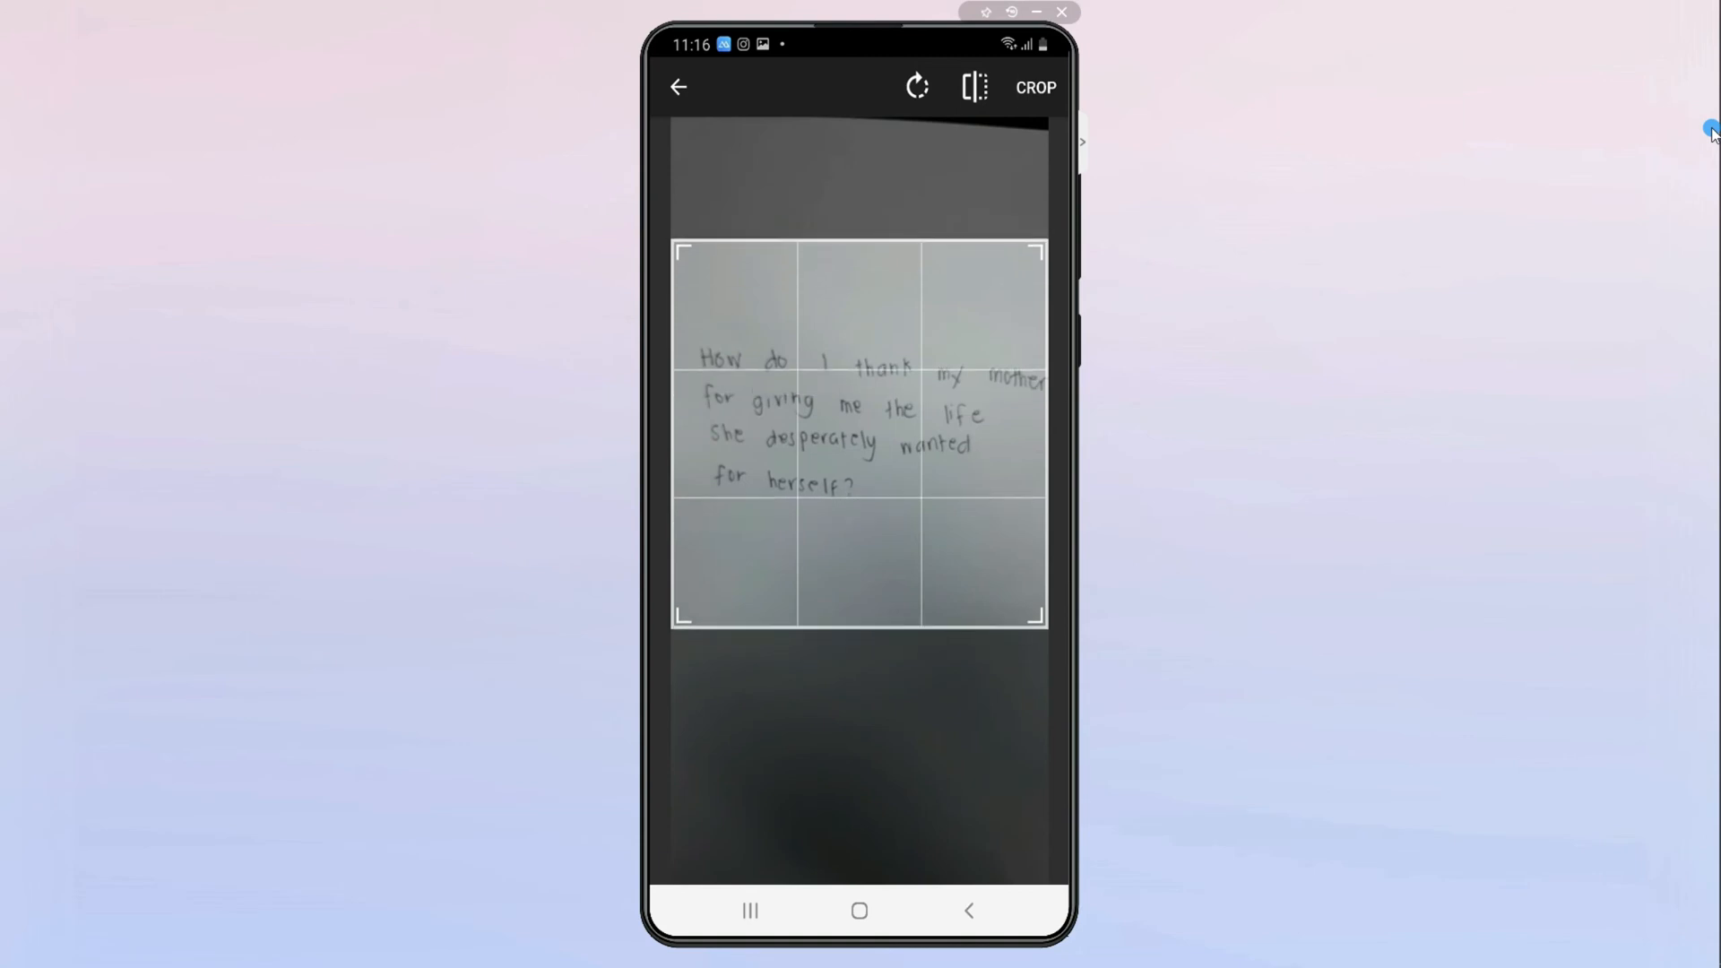
left_click(1036, 88)
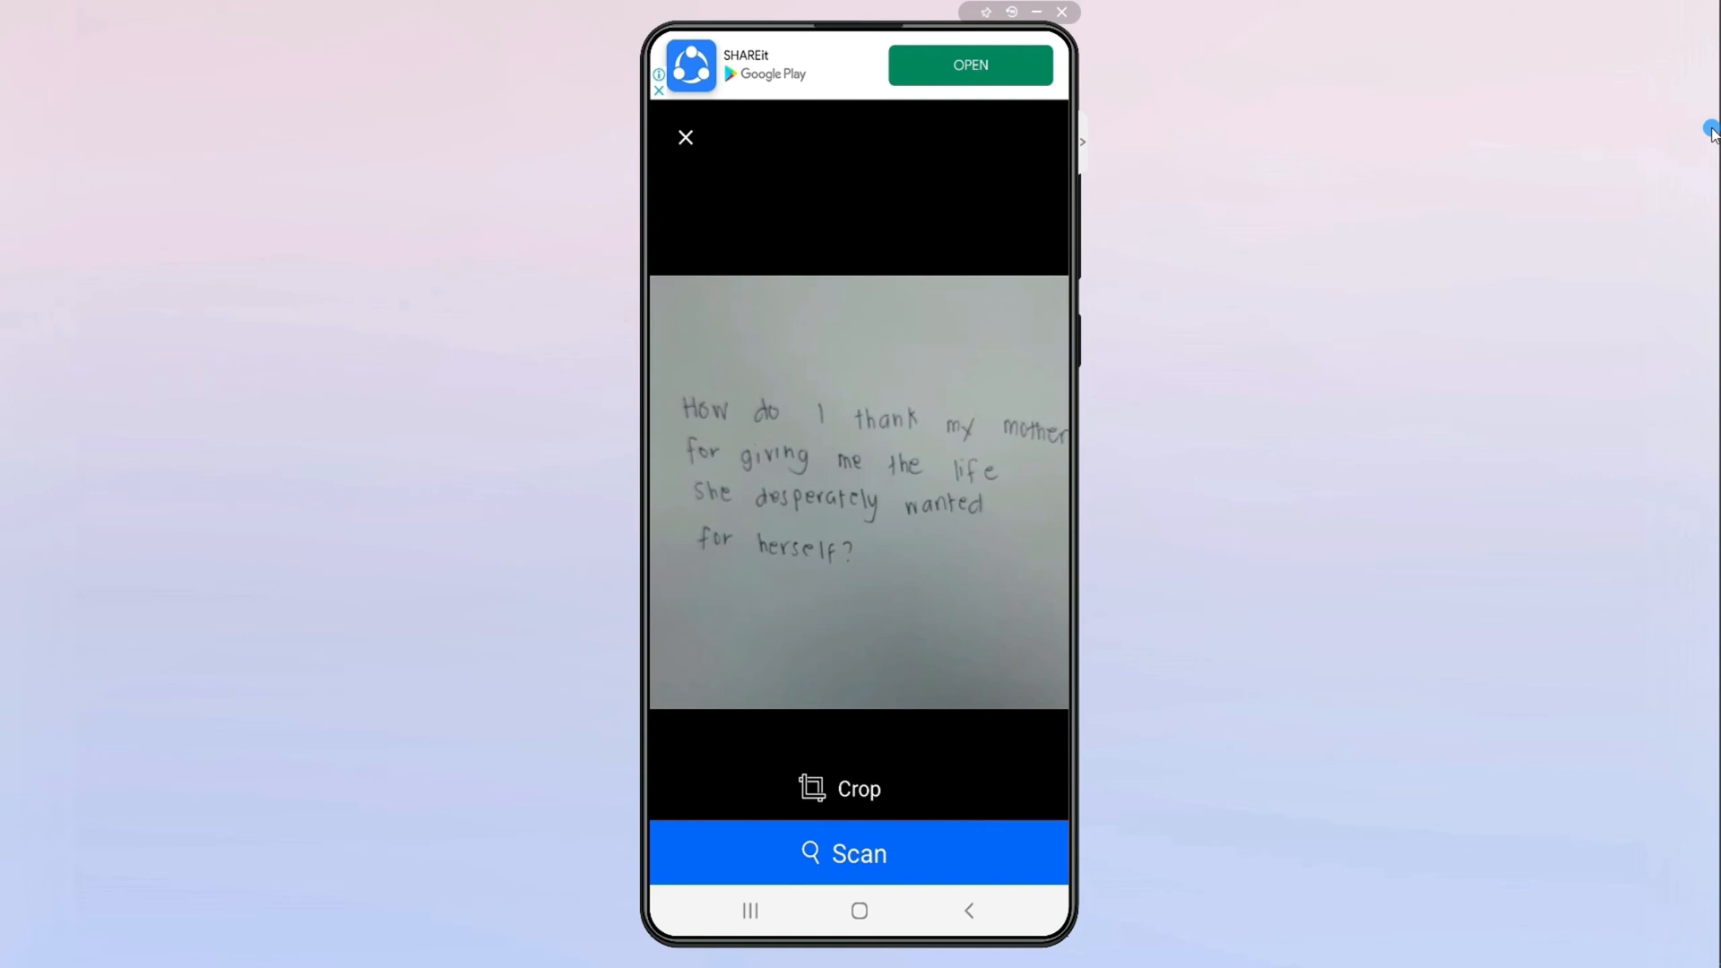
left_click(685, 137)
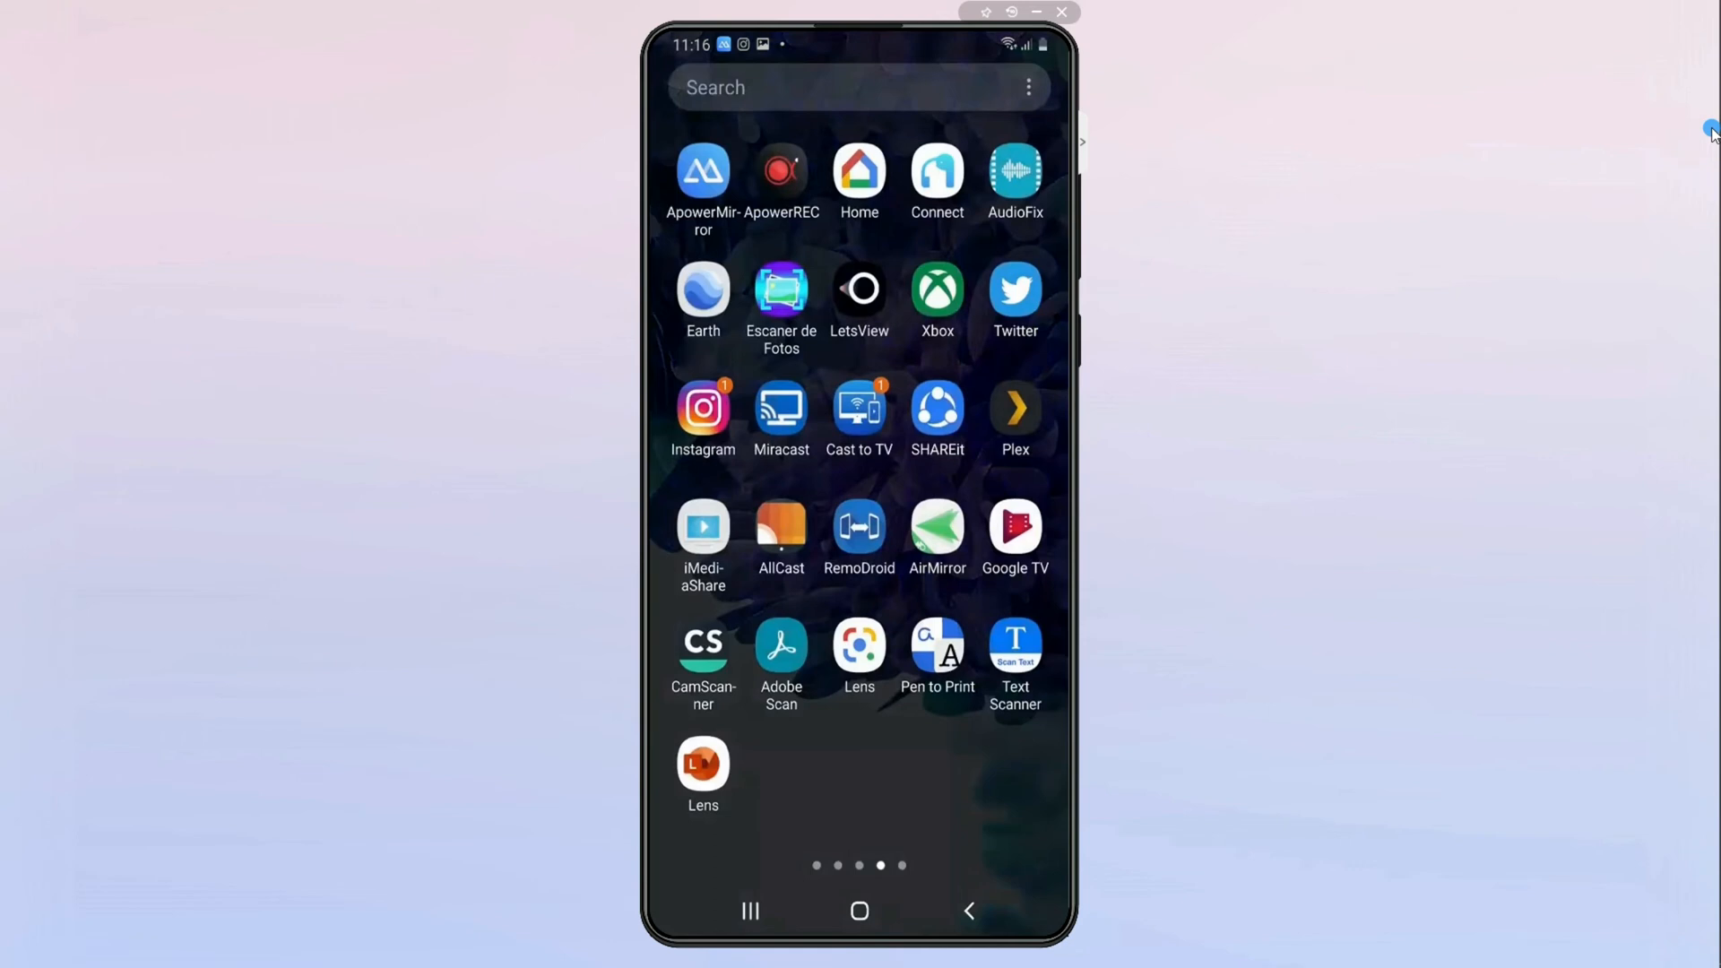
Launch CamScanner and photograph the handwritten note with a new camera scan
left_click(703, 649)
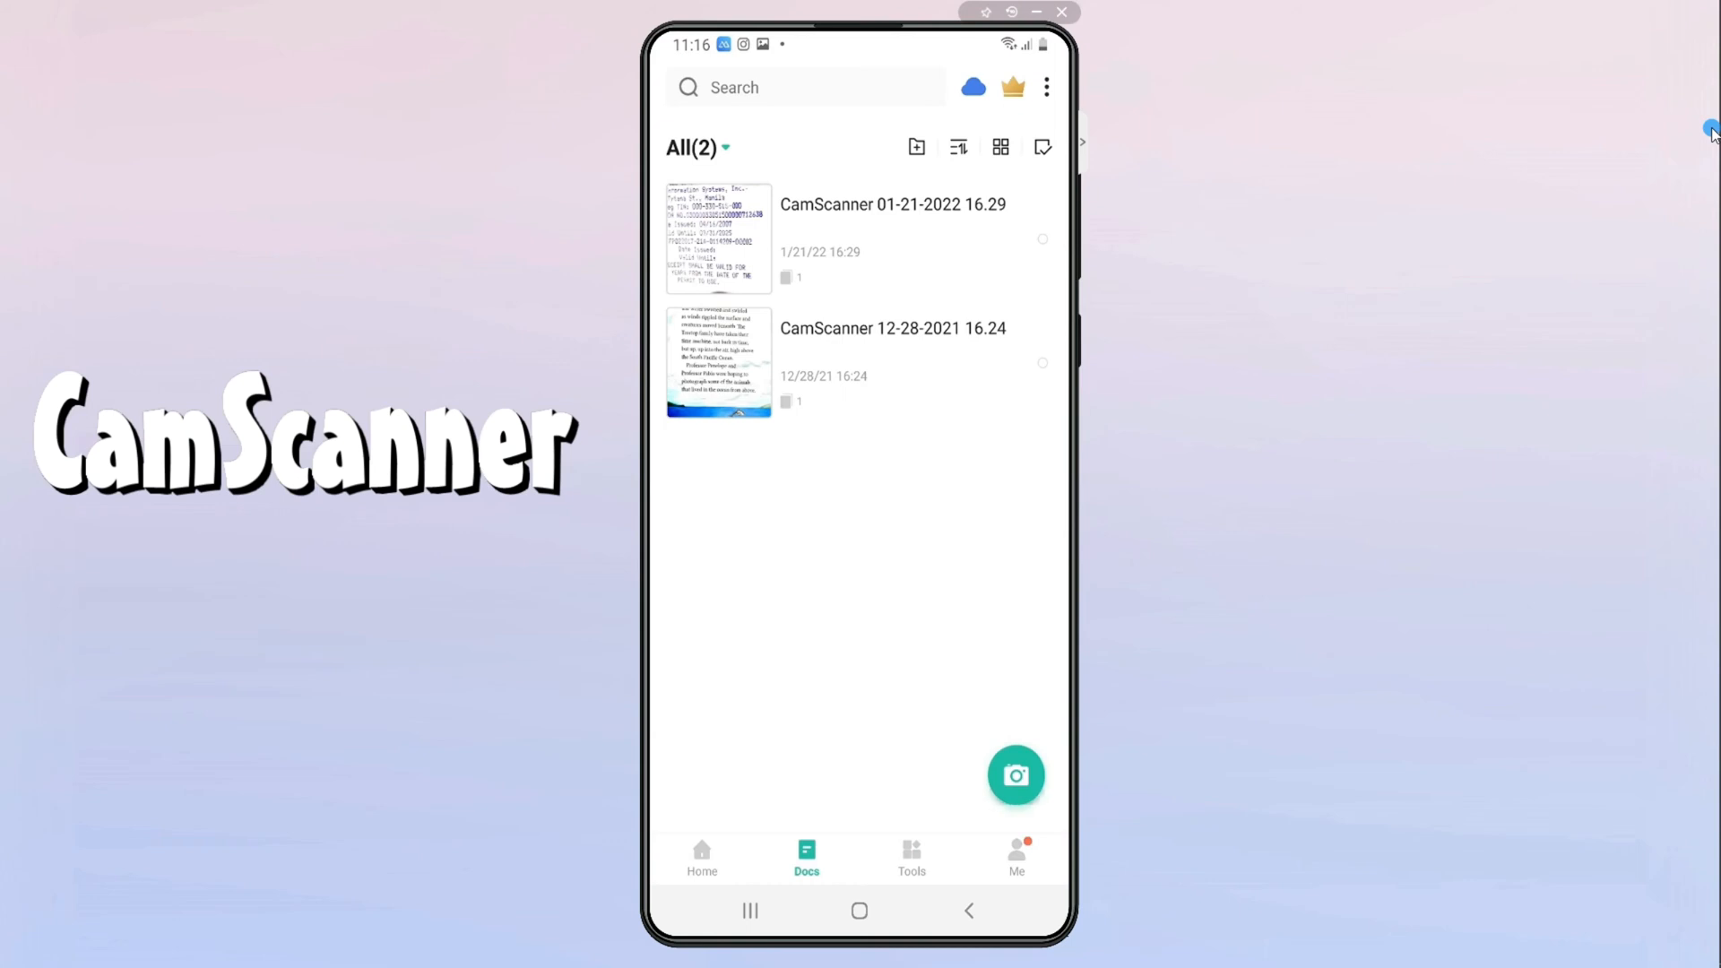
left_click(1016, 775)
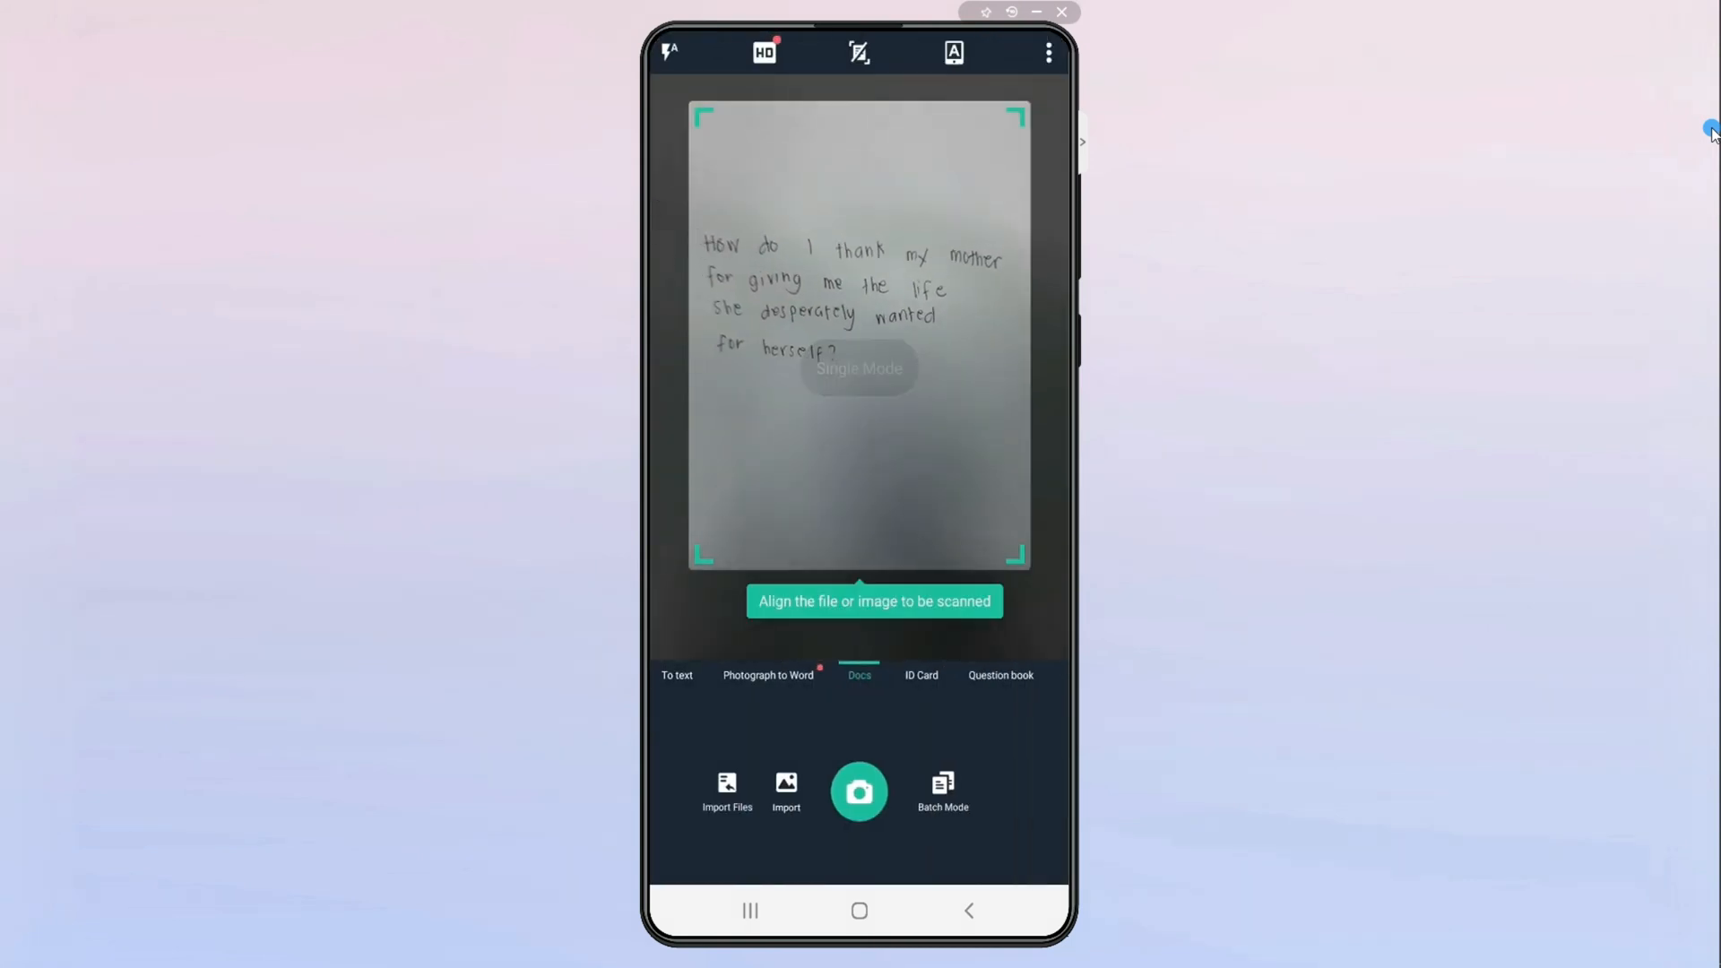
left_click(859, 792)
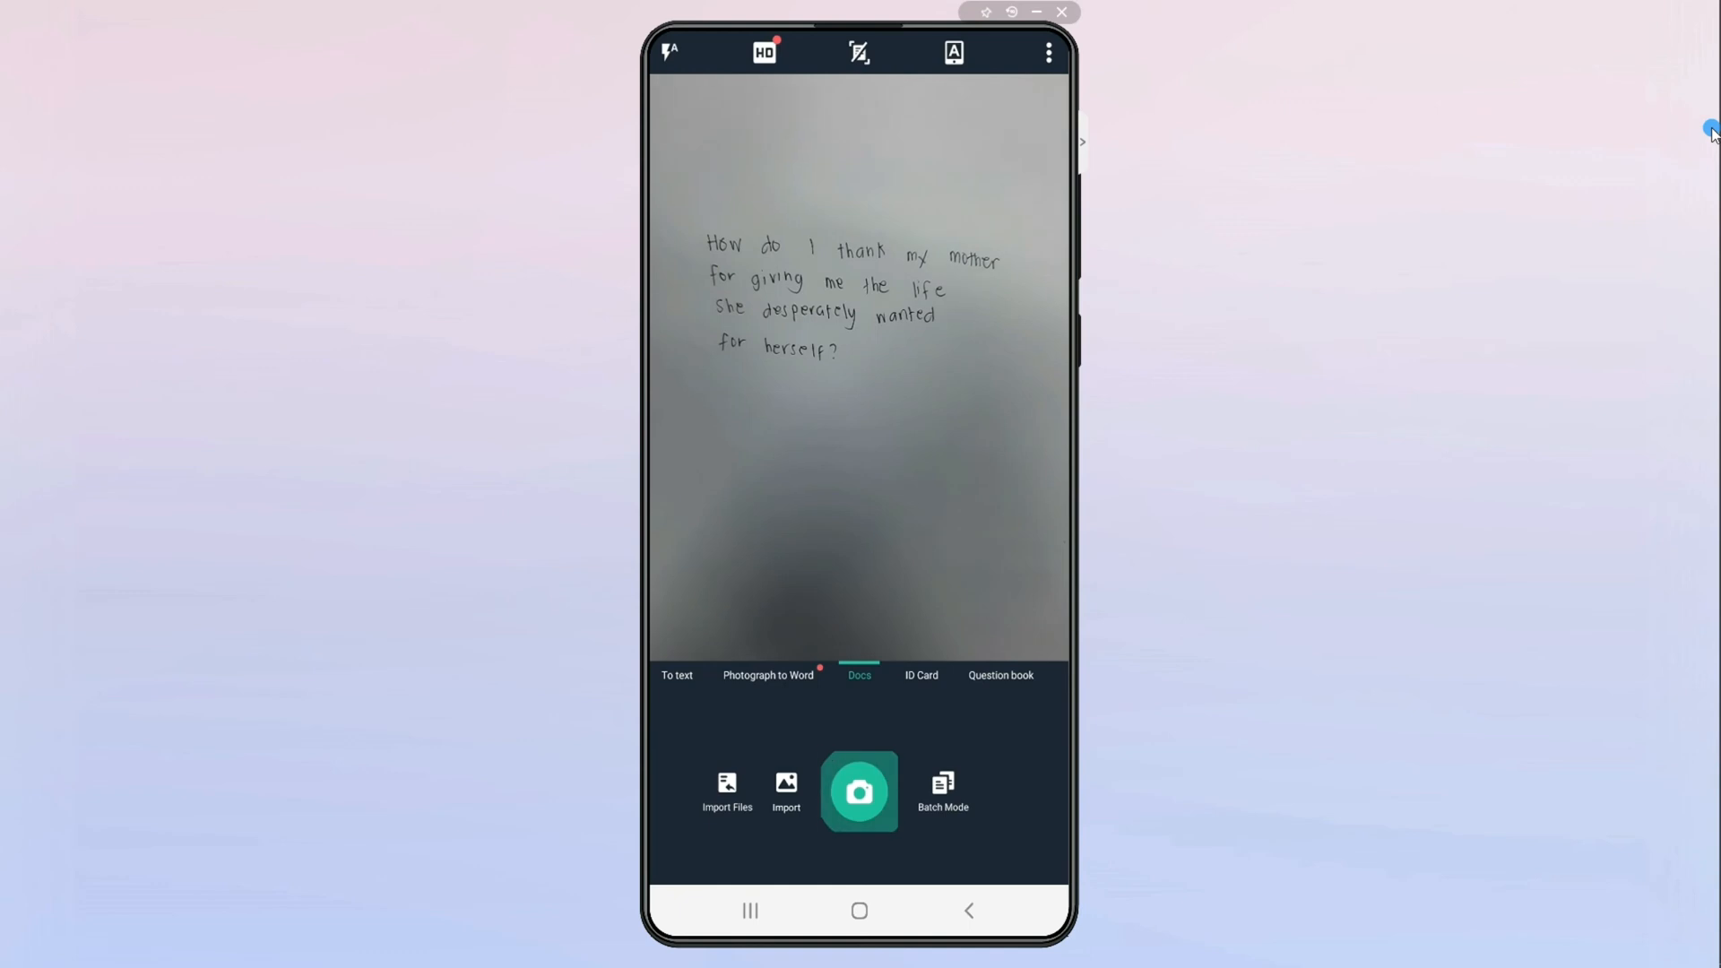
left_click(859, 791)
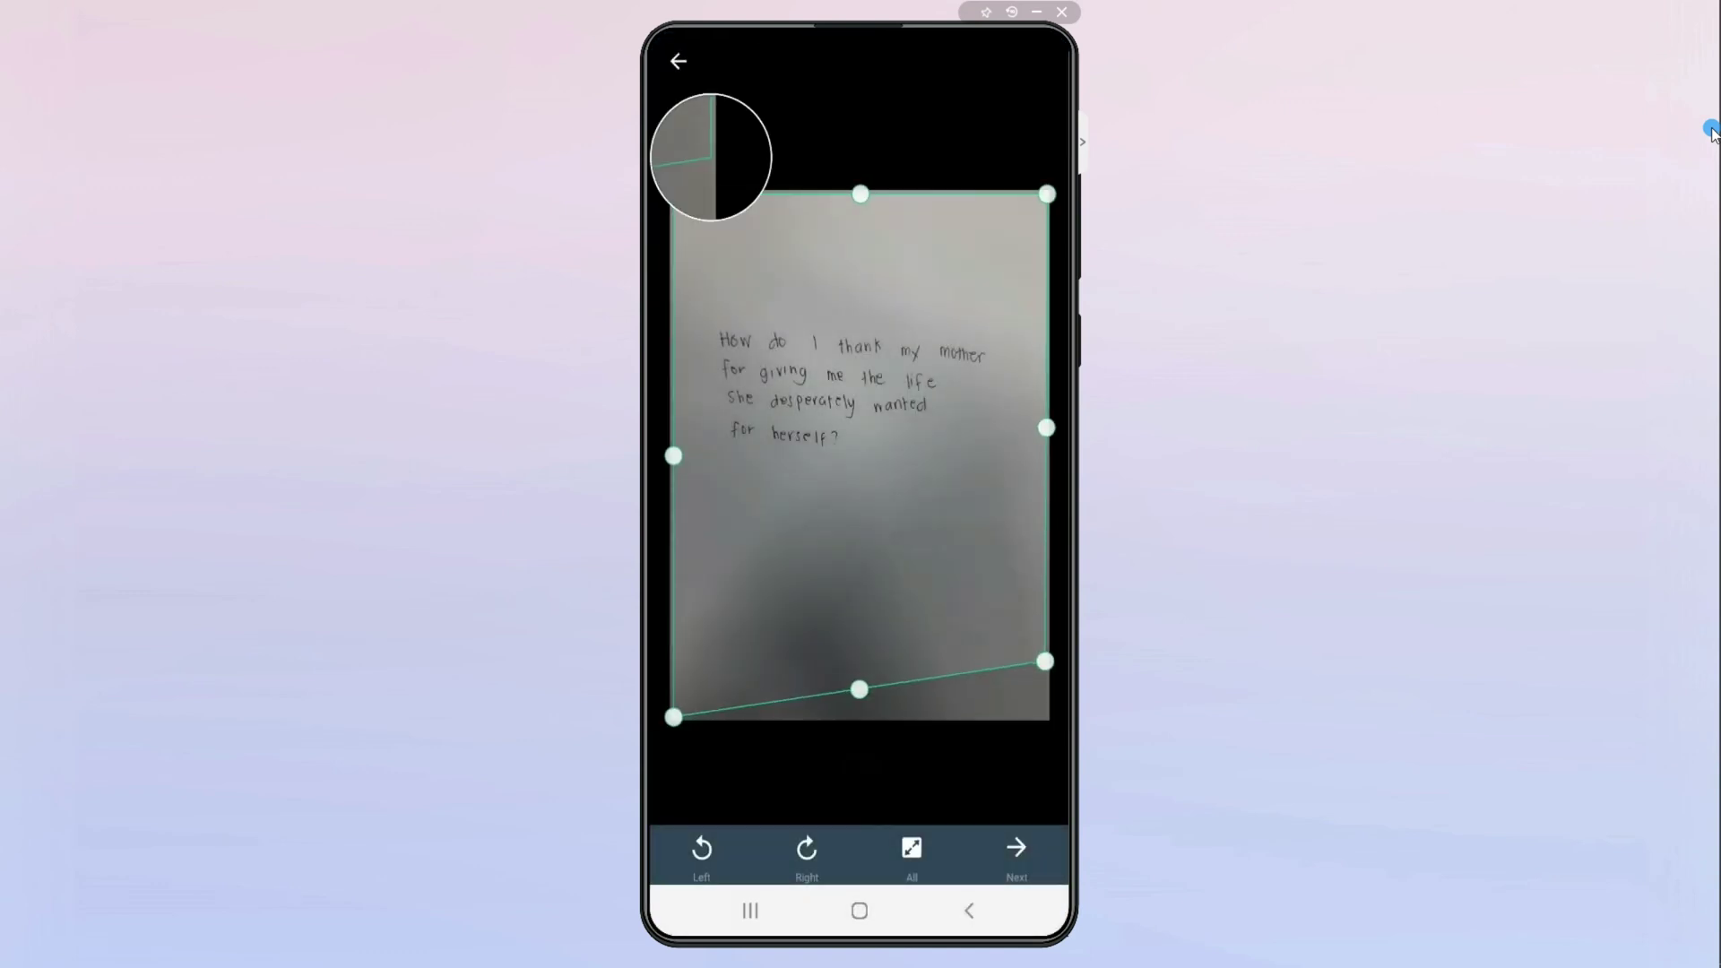
Crop the top and bottom edges tightly around the text, apply Lighten, and save
left_click_drag(674, 718, 674, 494)
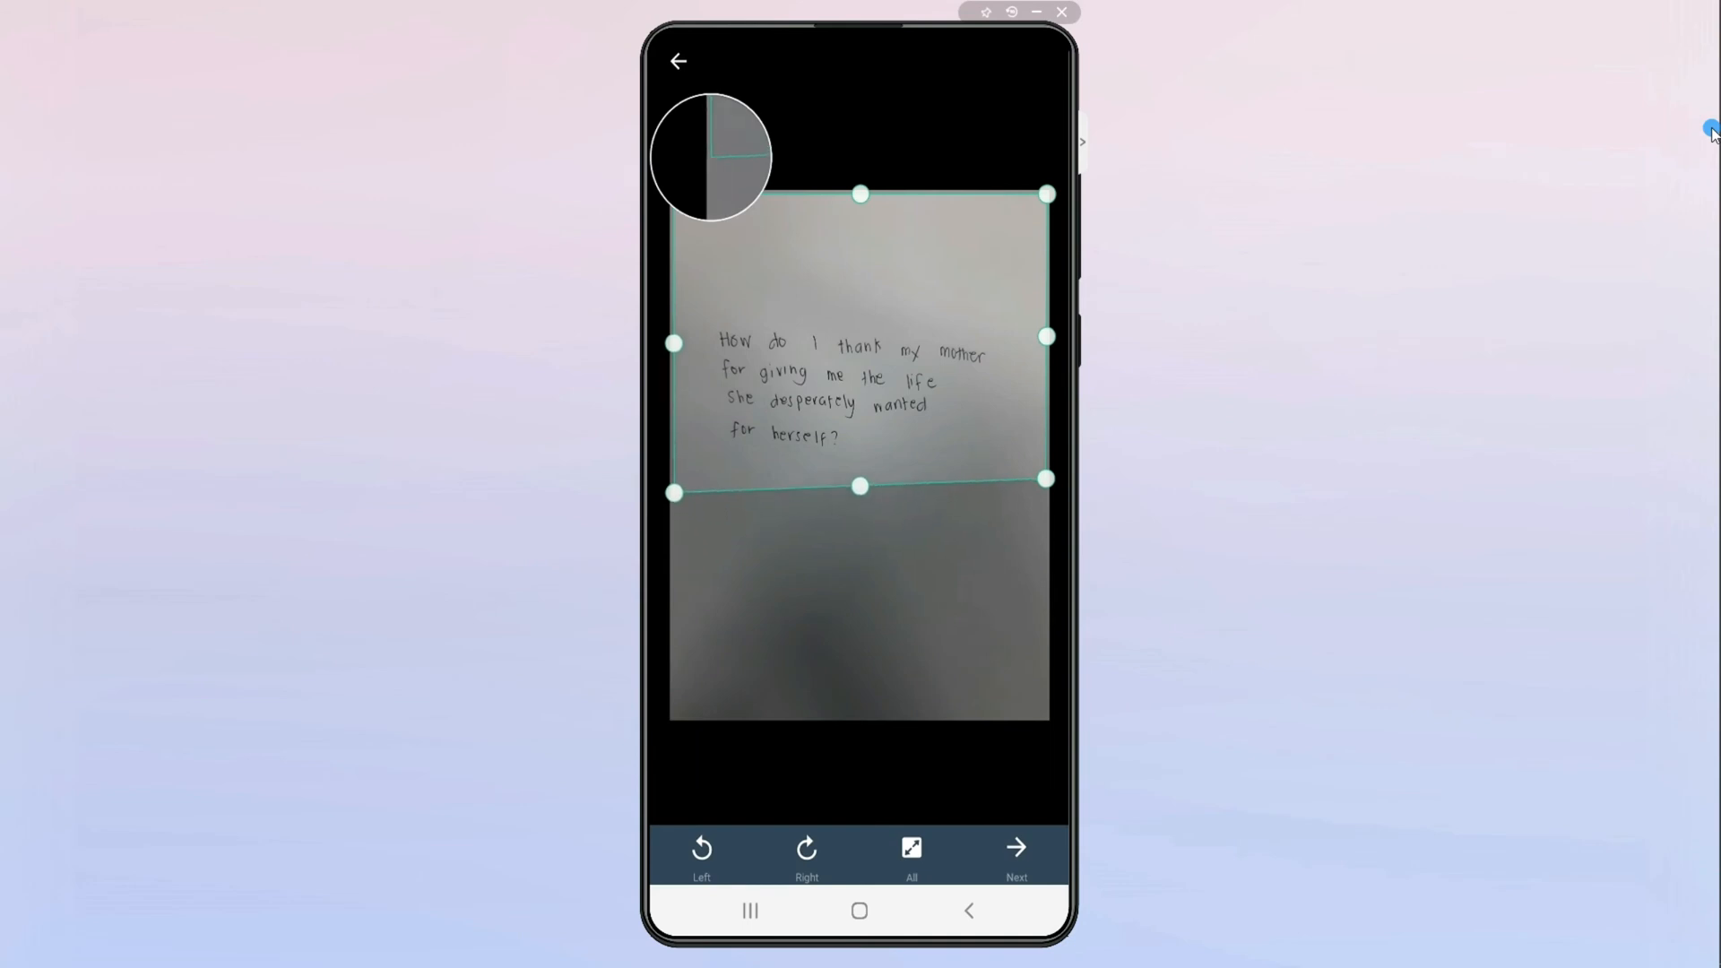
left_click_drag(861, 195, 861, 282)
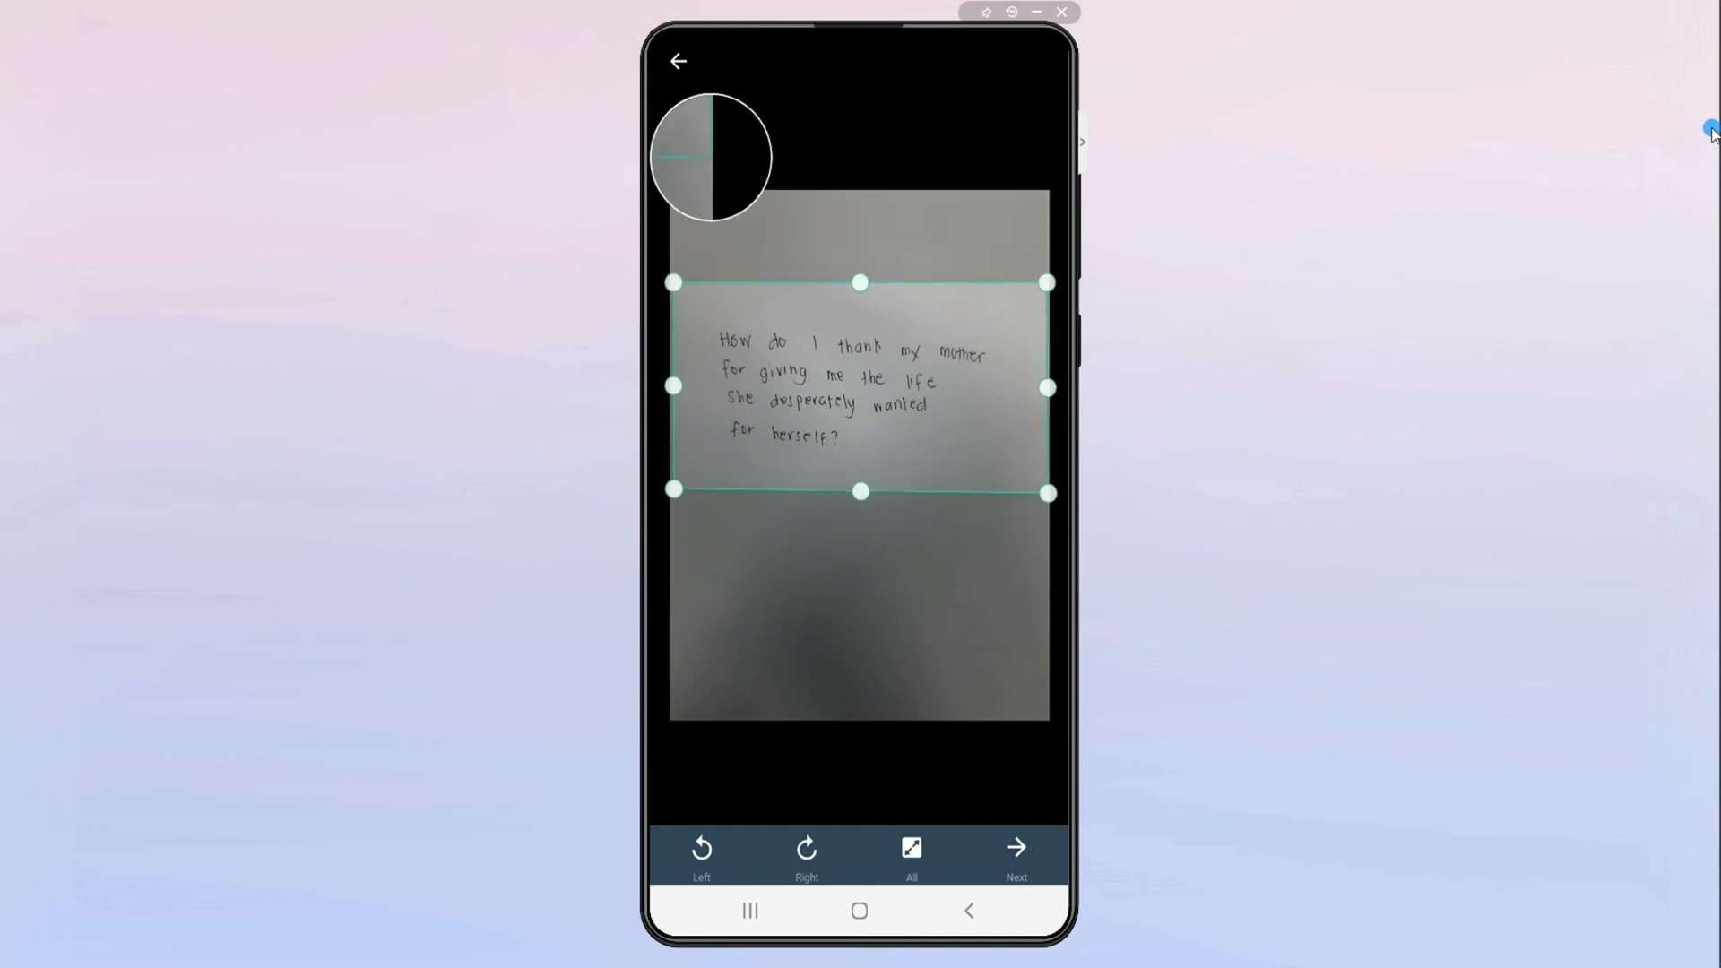
left_click(1017, 849)
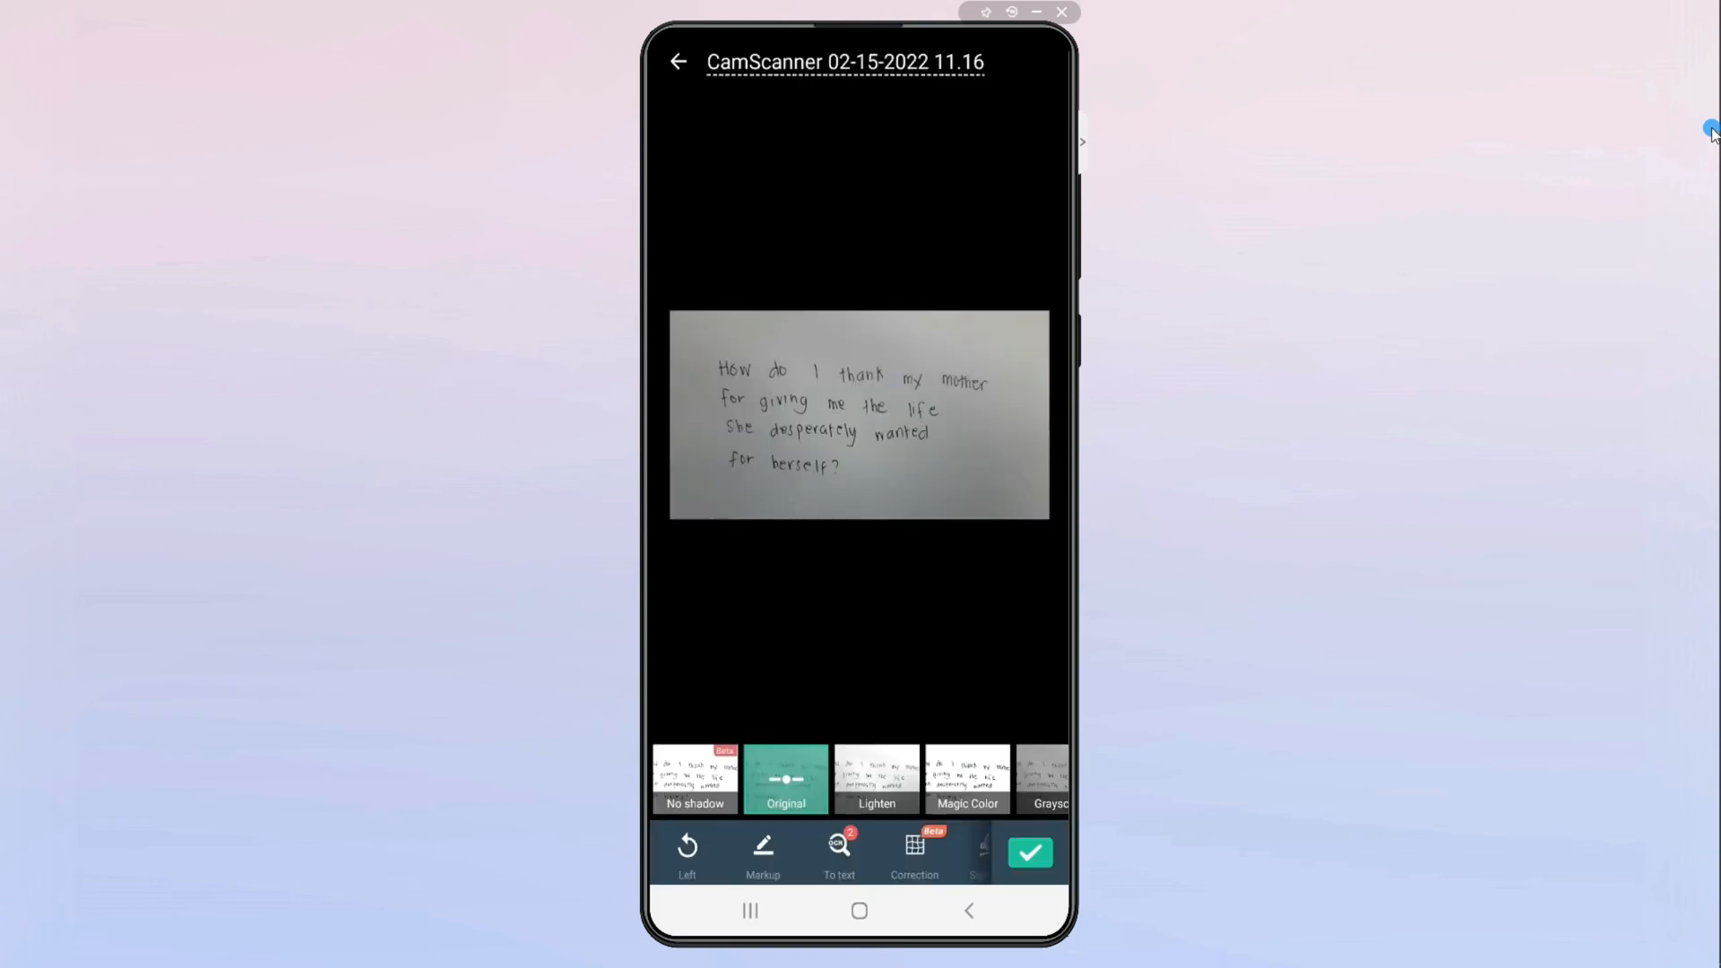
left_click(877, 779)
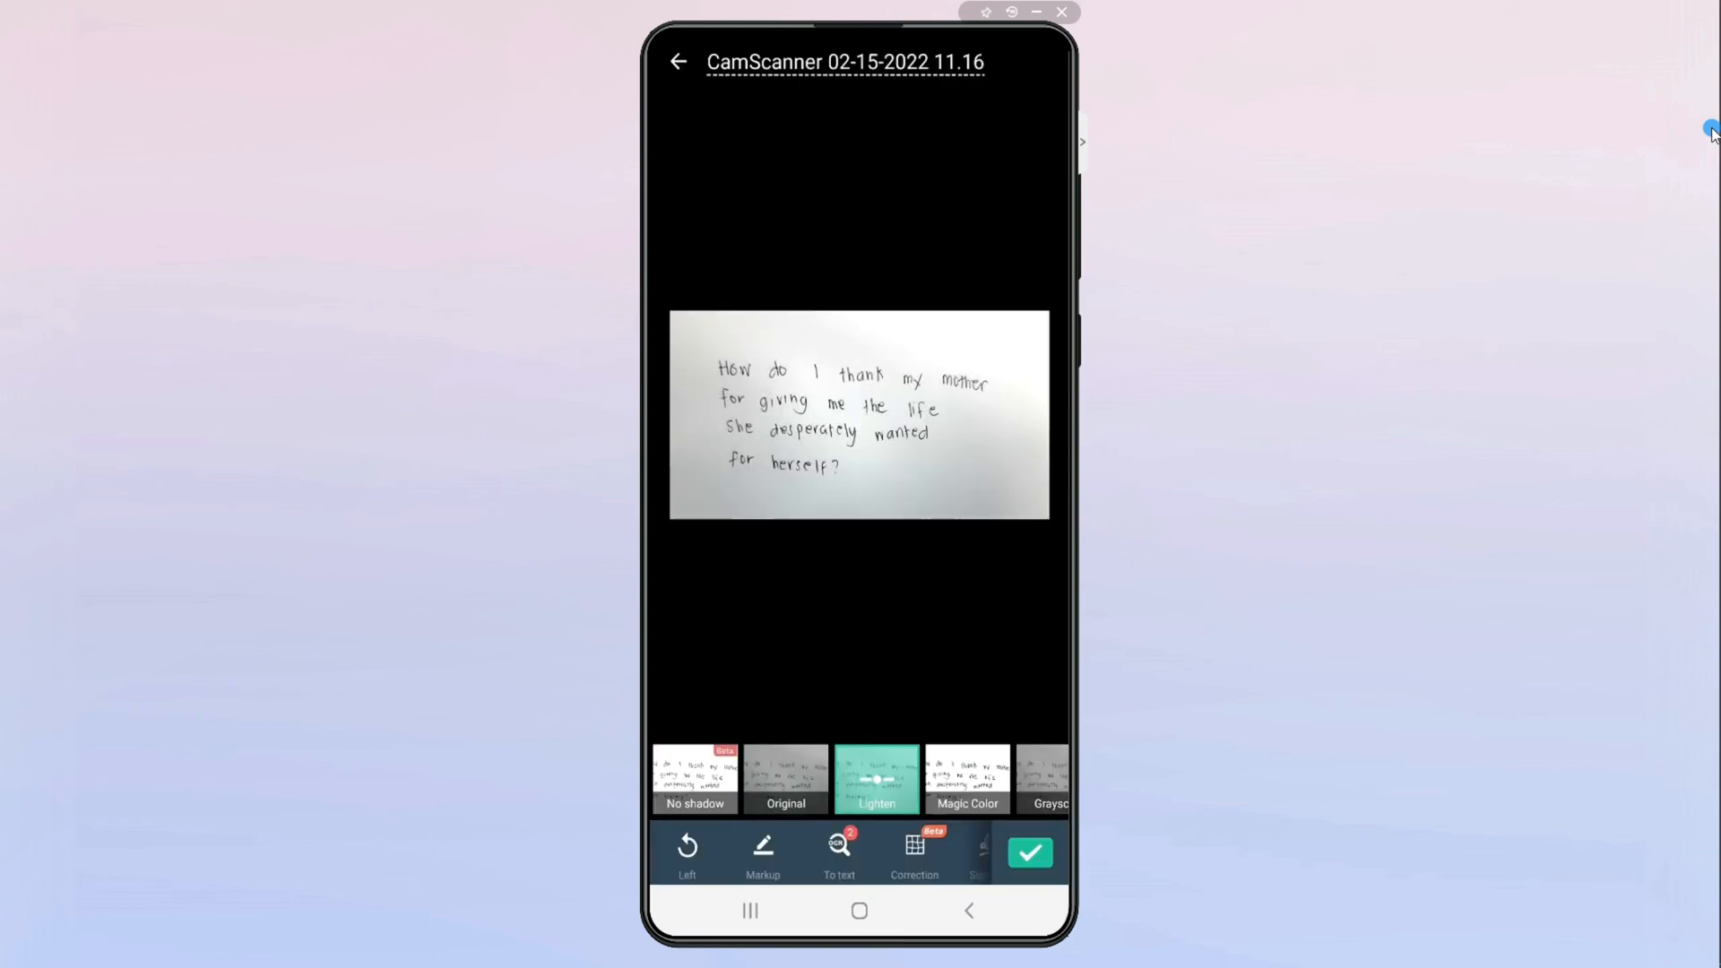
left_click(1030, 852)
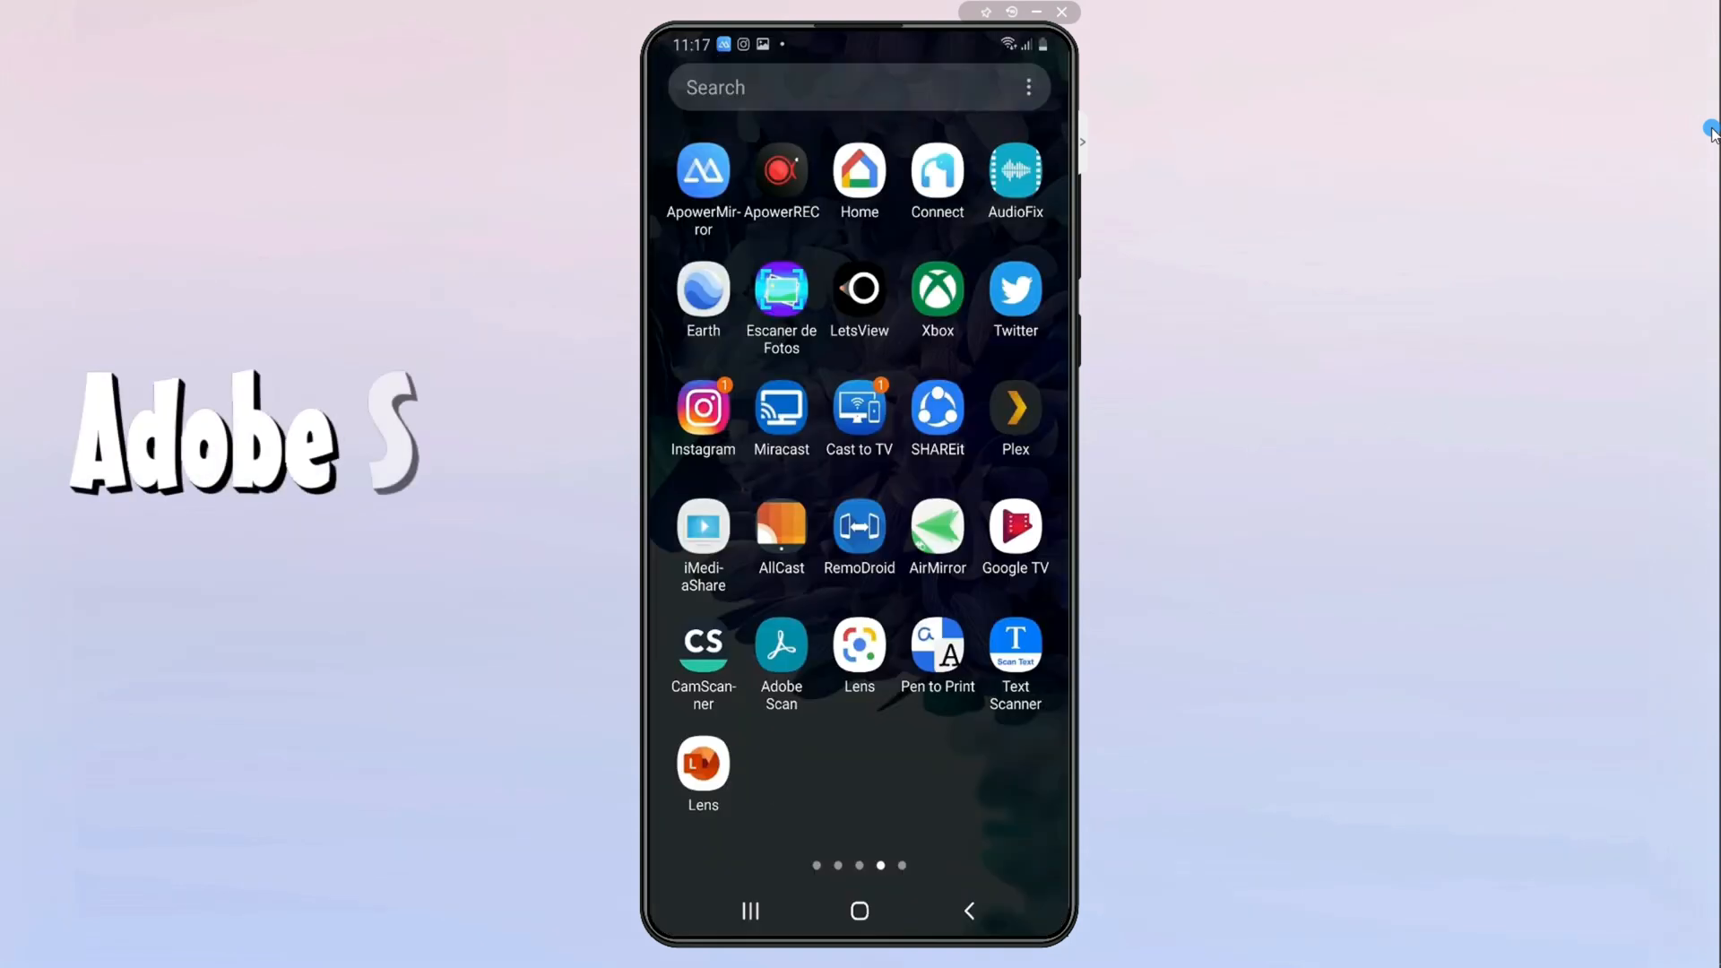
Photograph the note in Adobe Scan's Document mode and keep the page on review
left_click(780, 645)
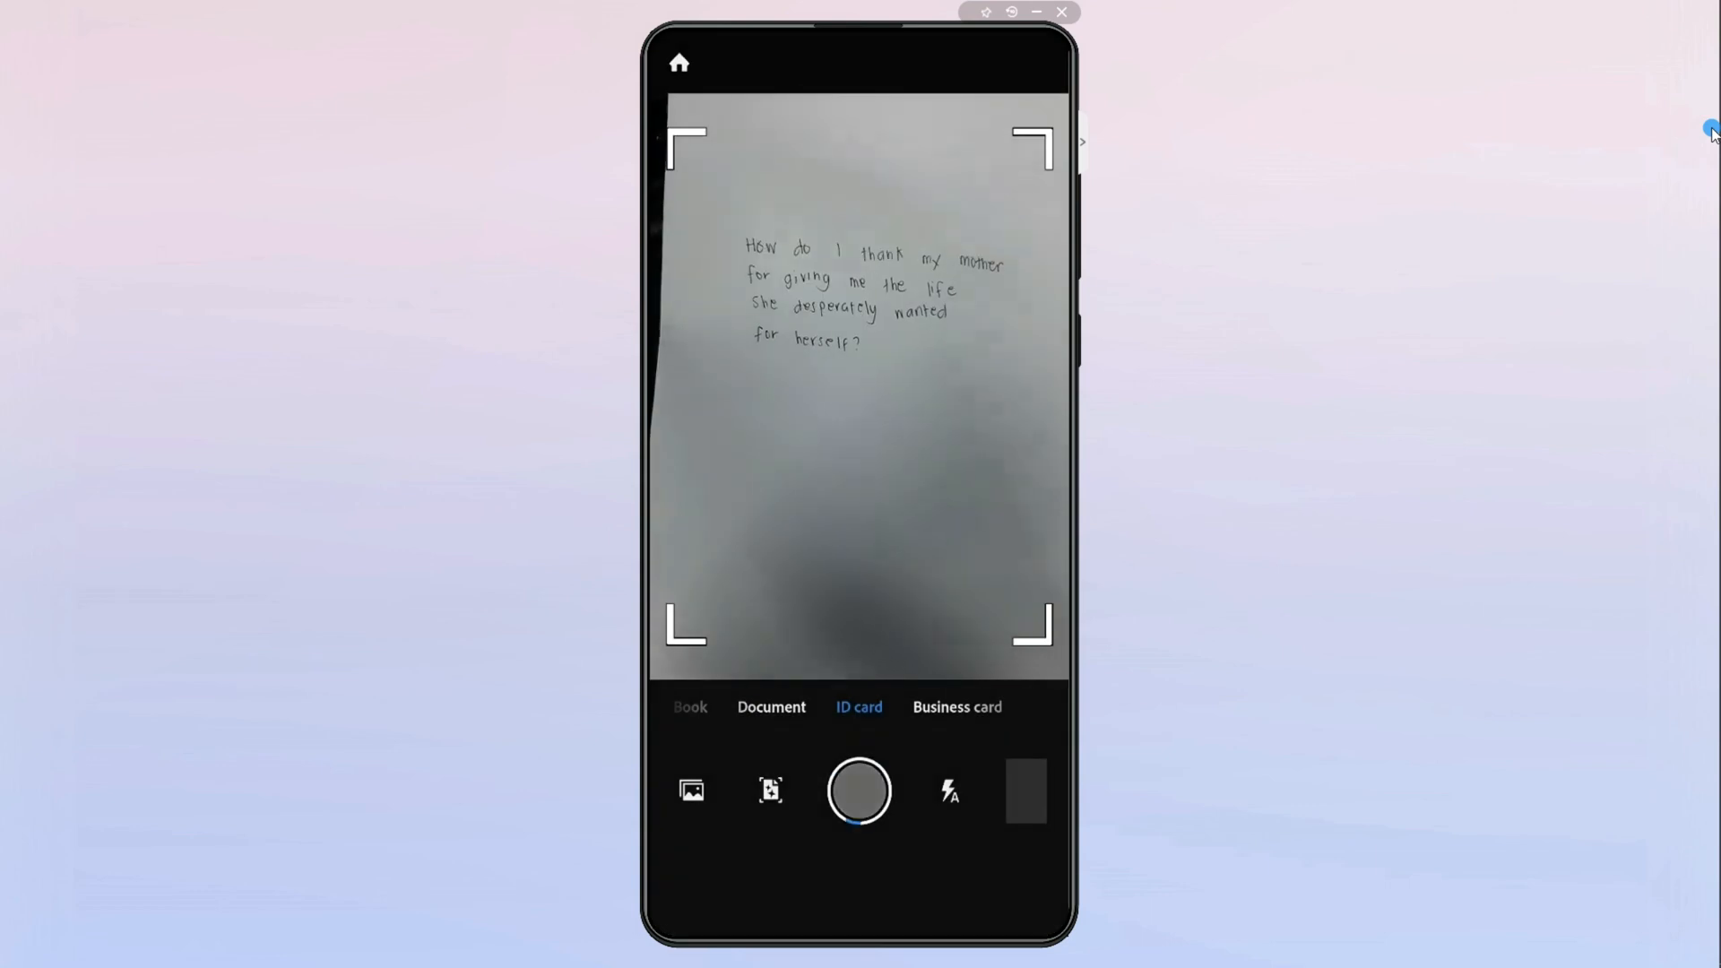
left_click(771, 707)
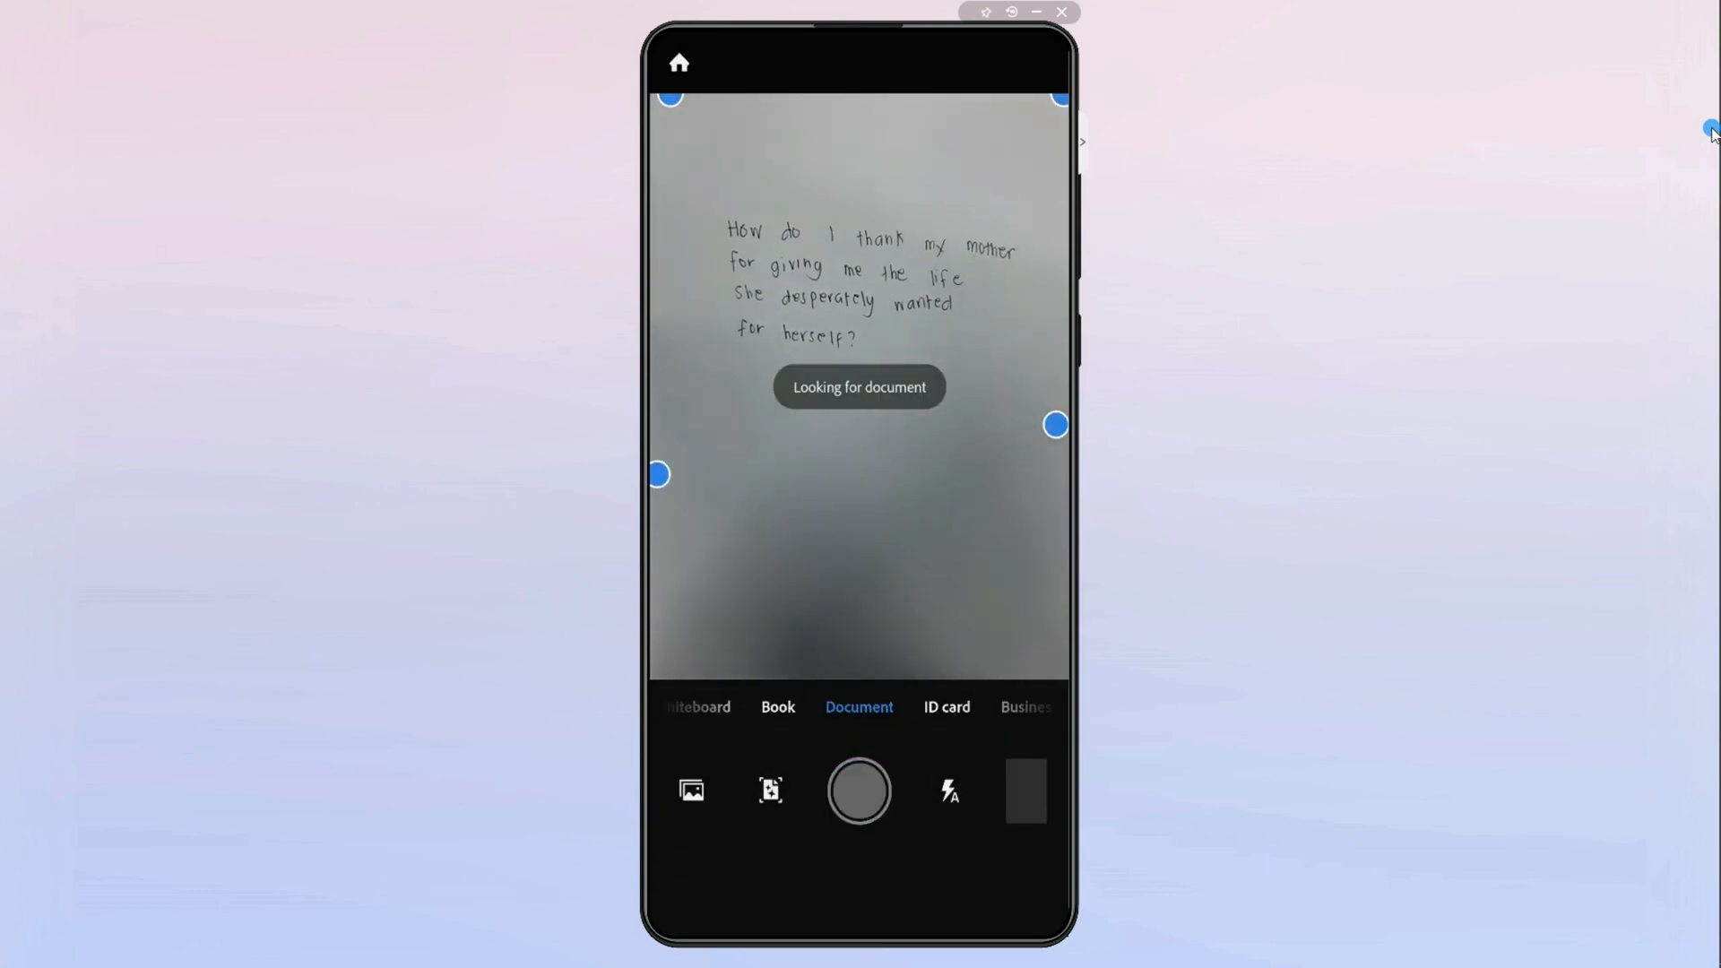
left_click(859, 792)
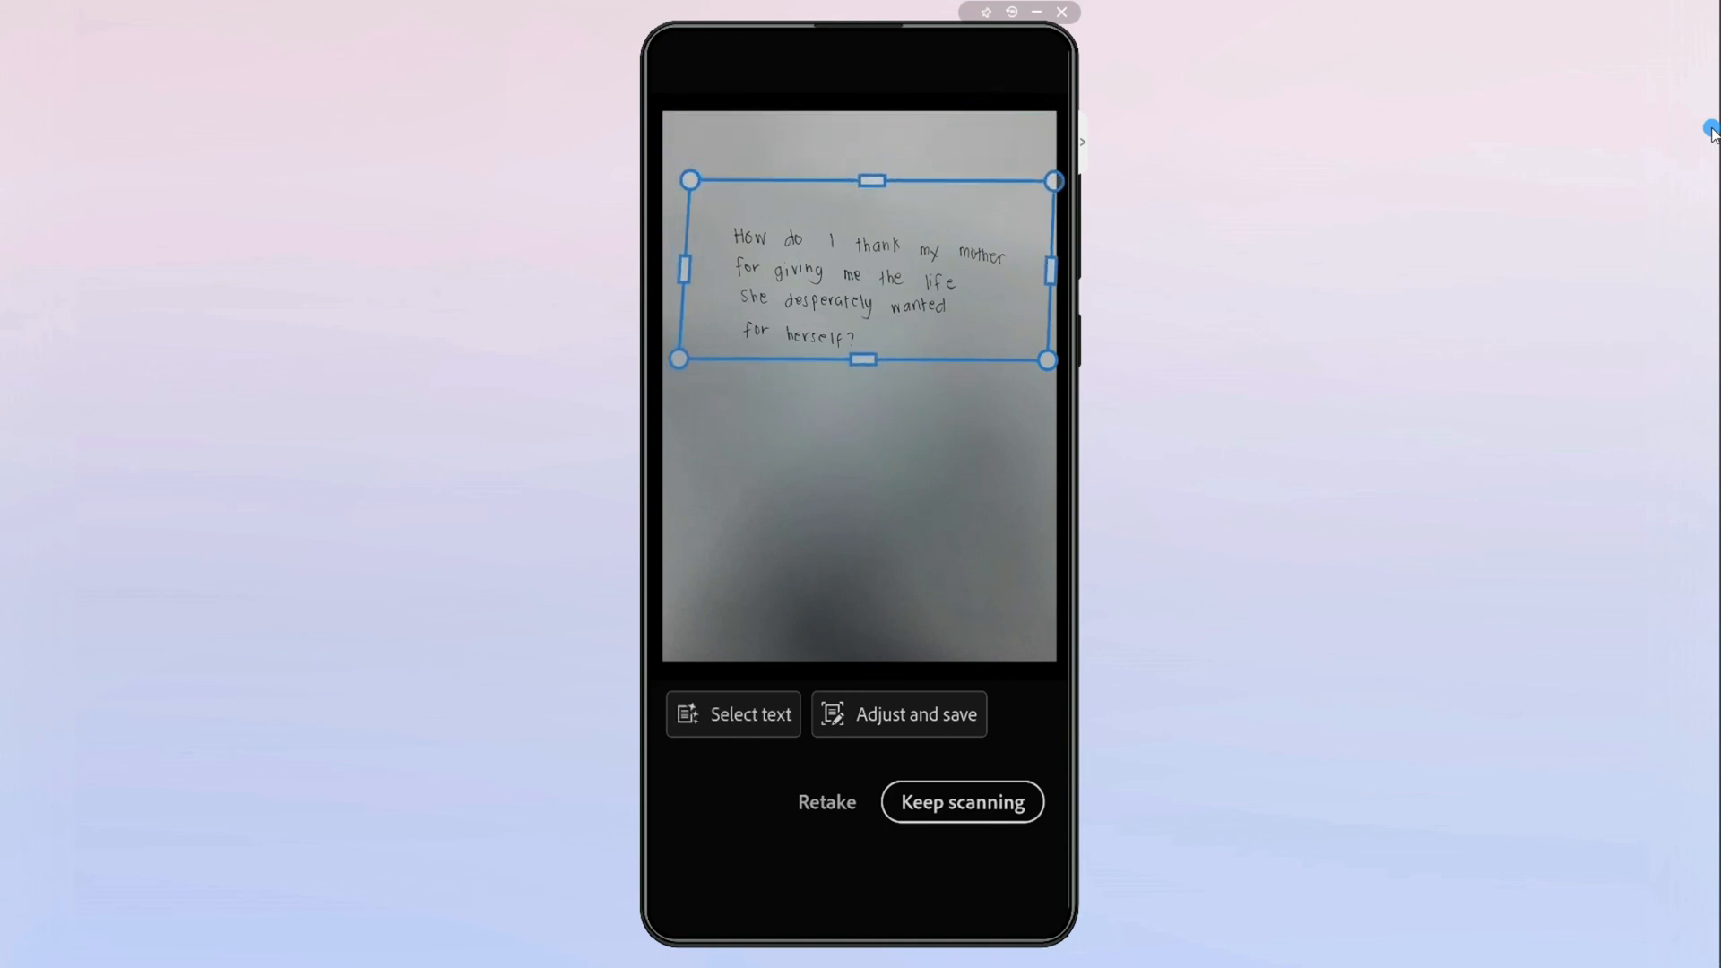
left_click(962, 803)
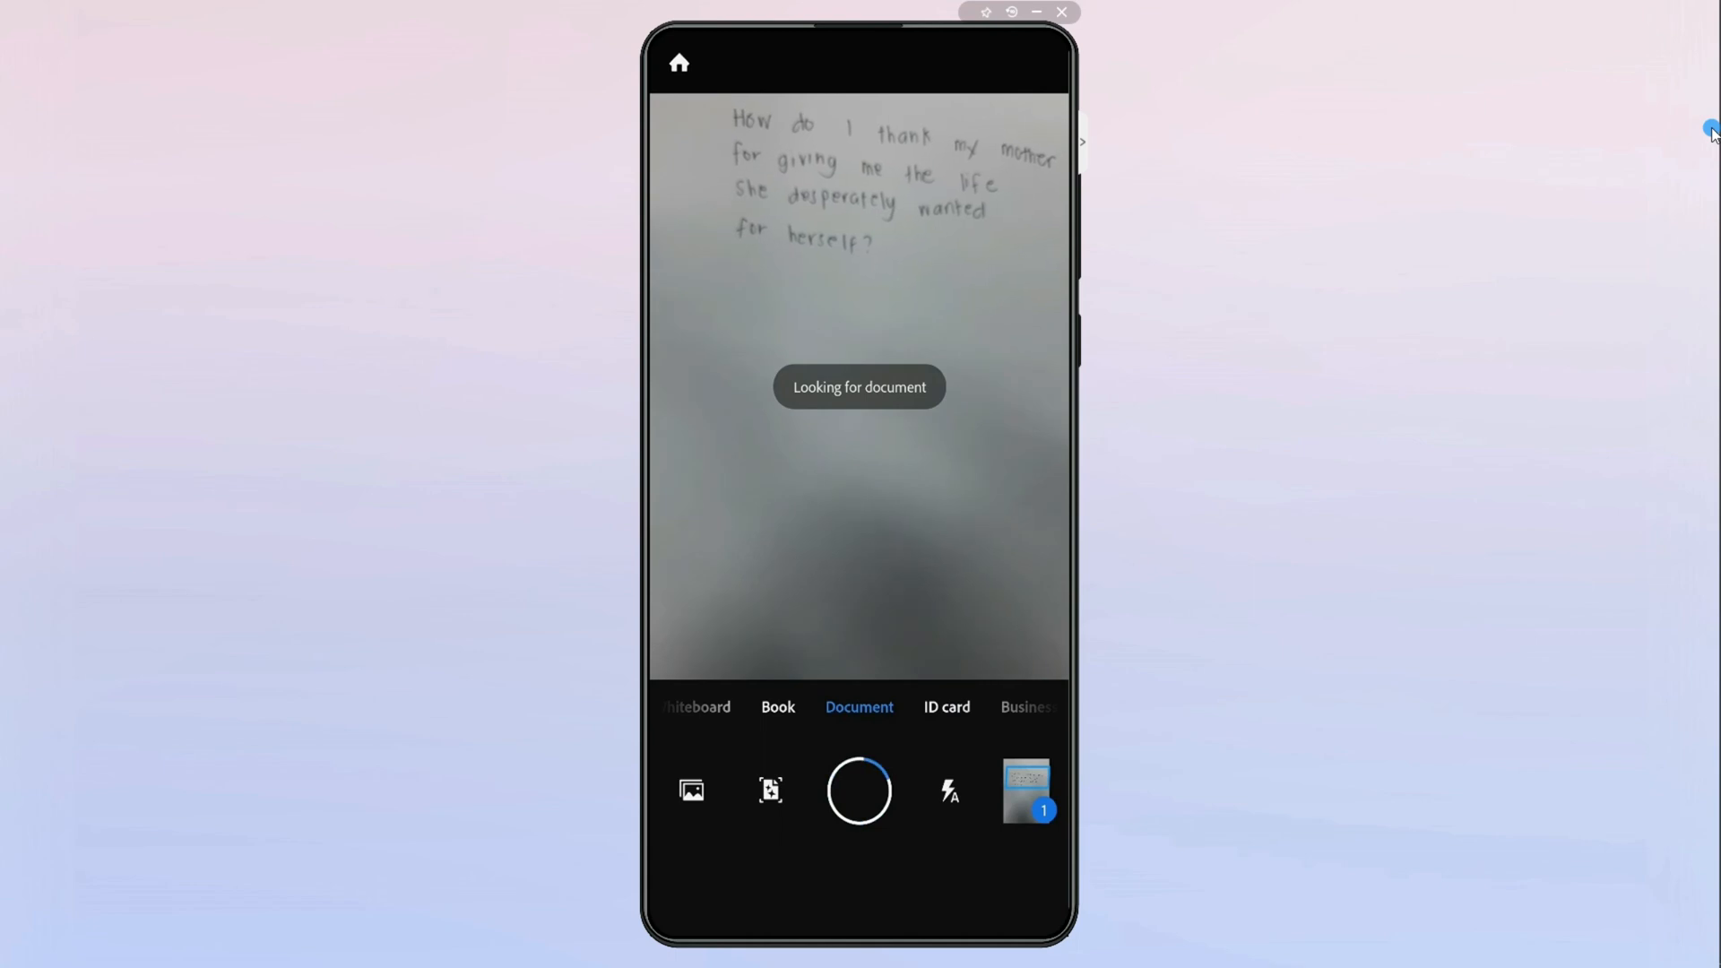
left_click(859, 791)
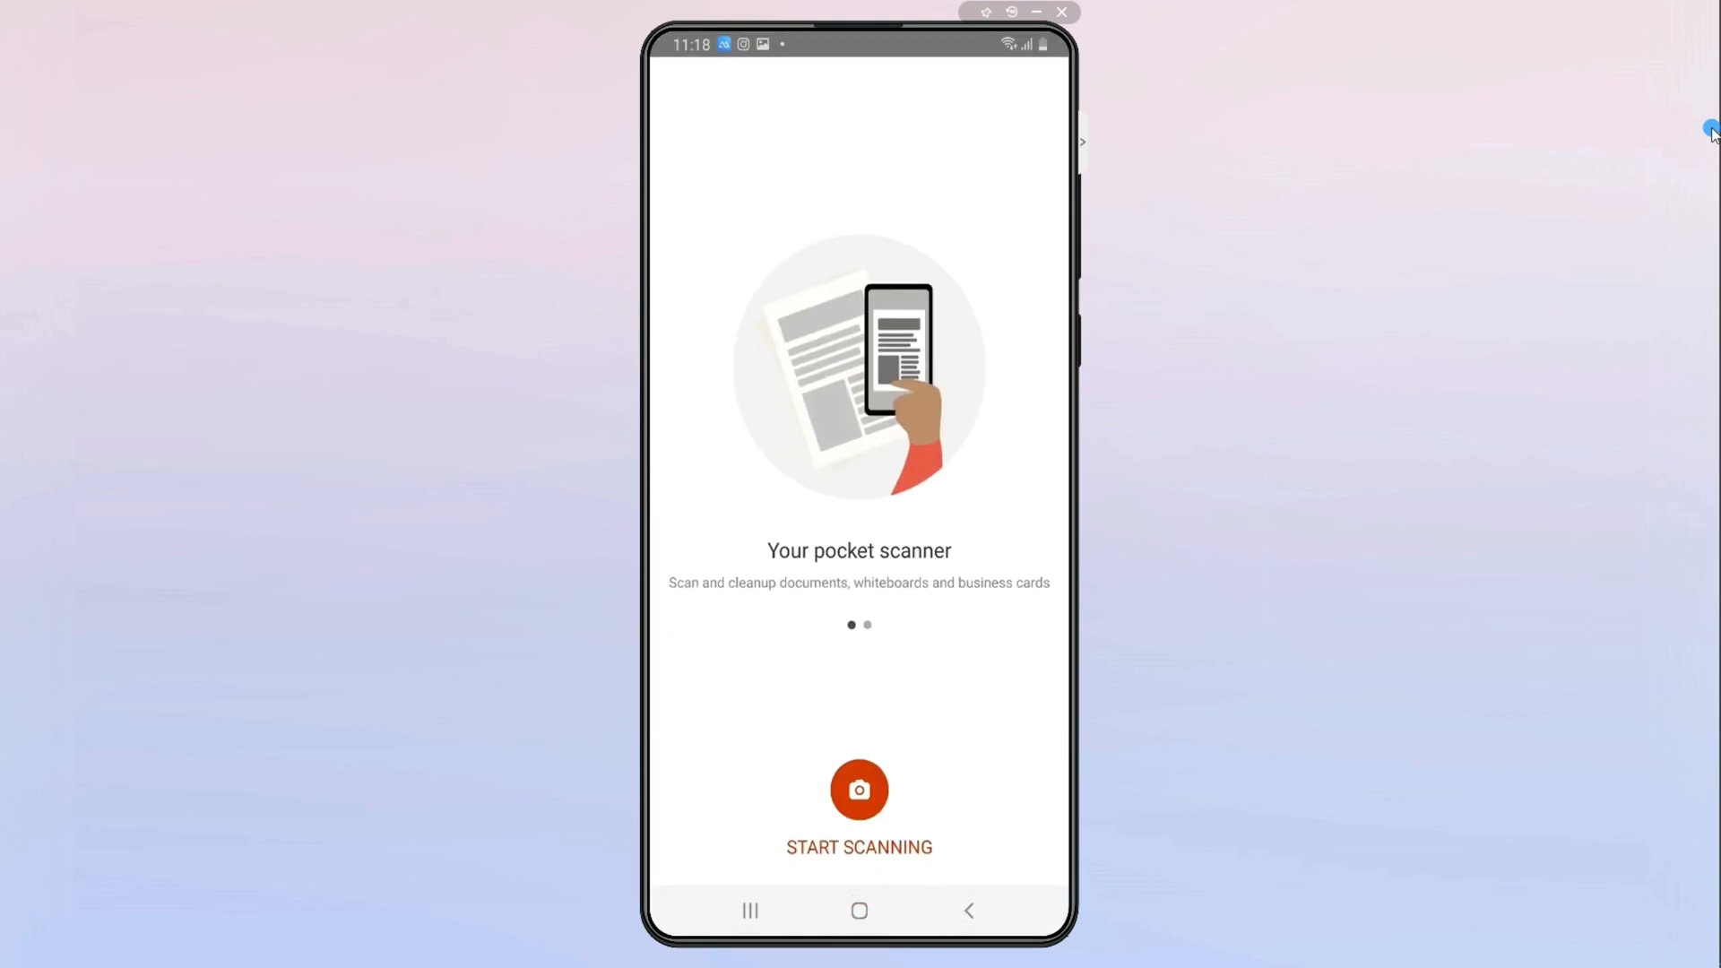
Start an Office Lens document scan, capture the note, and confirm the detected borders
left_click(859, 789)
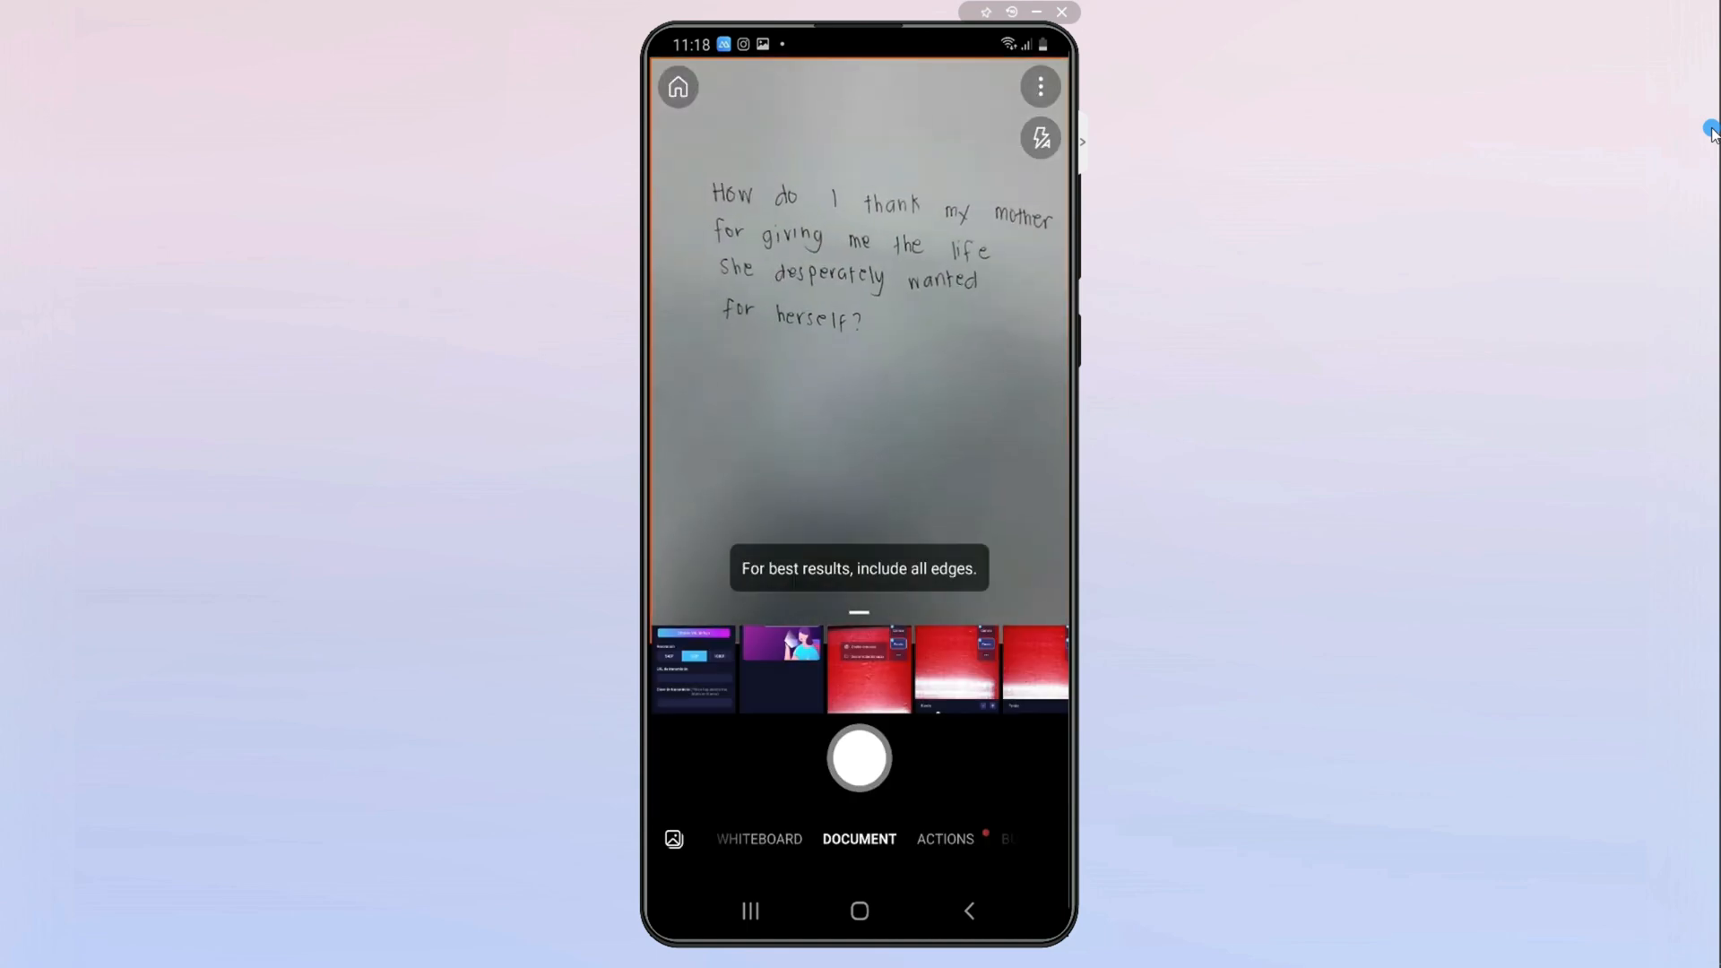
left_click(858, 759)
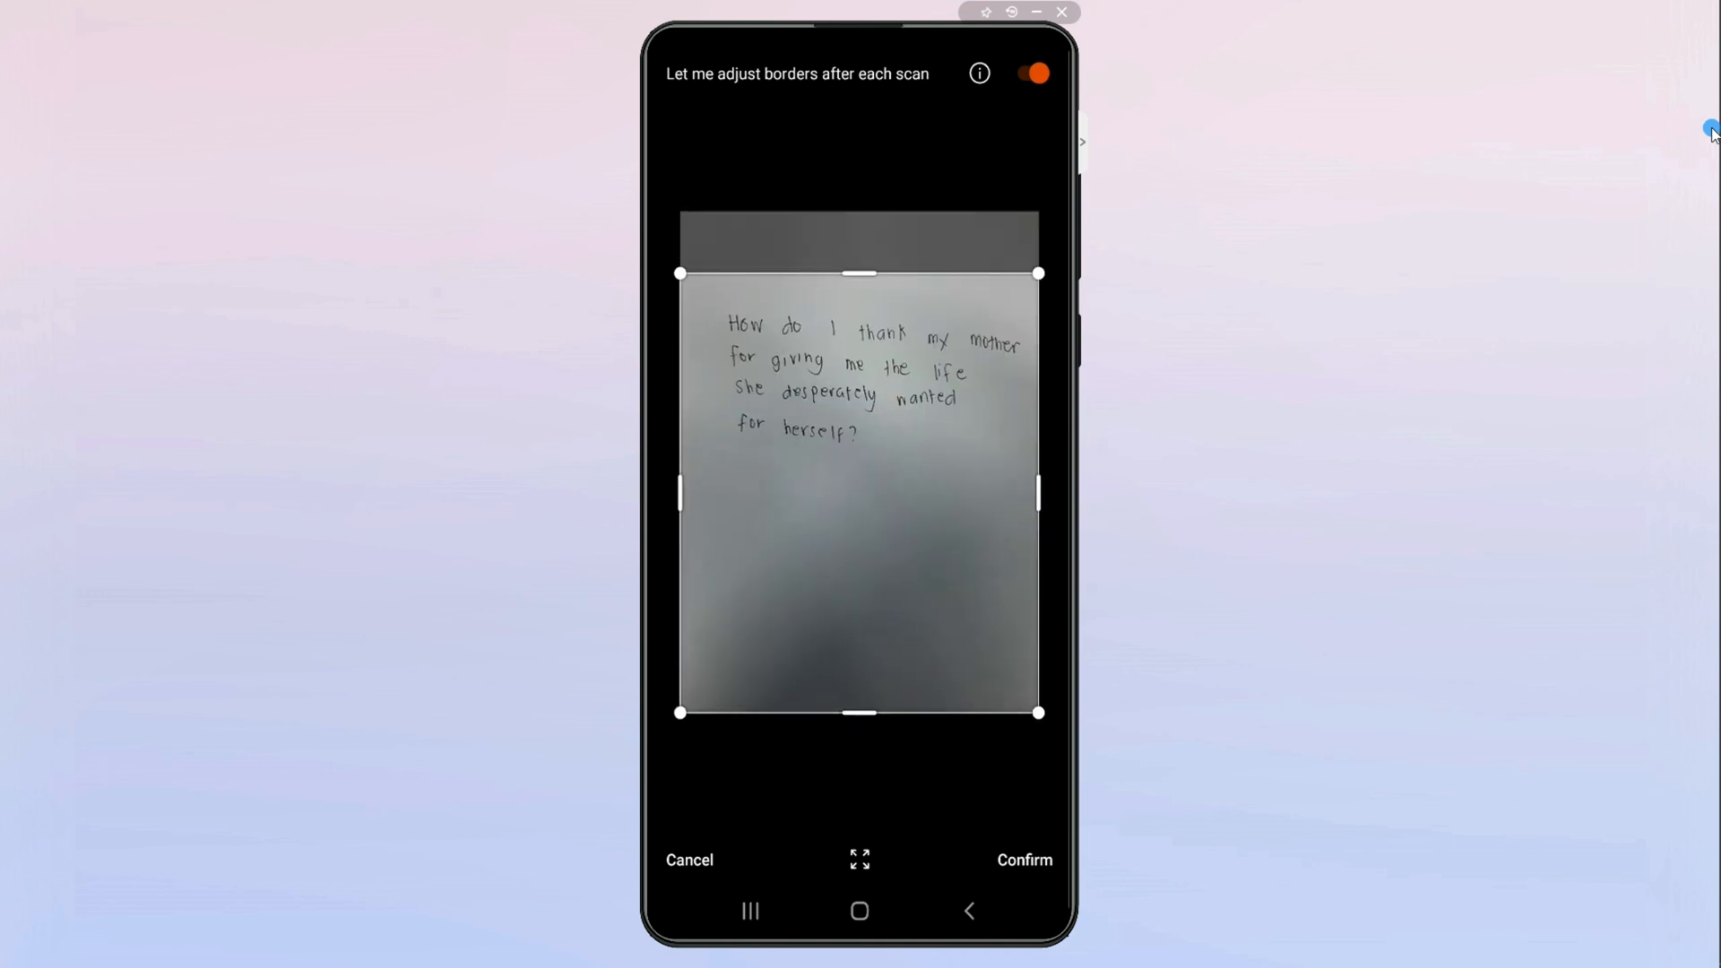
left_click(1028, 860)
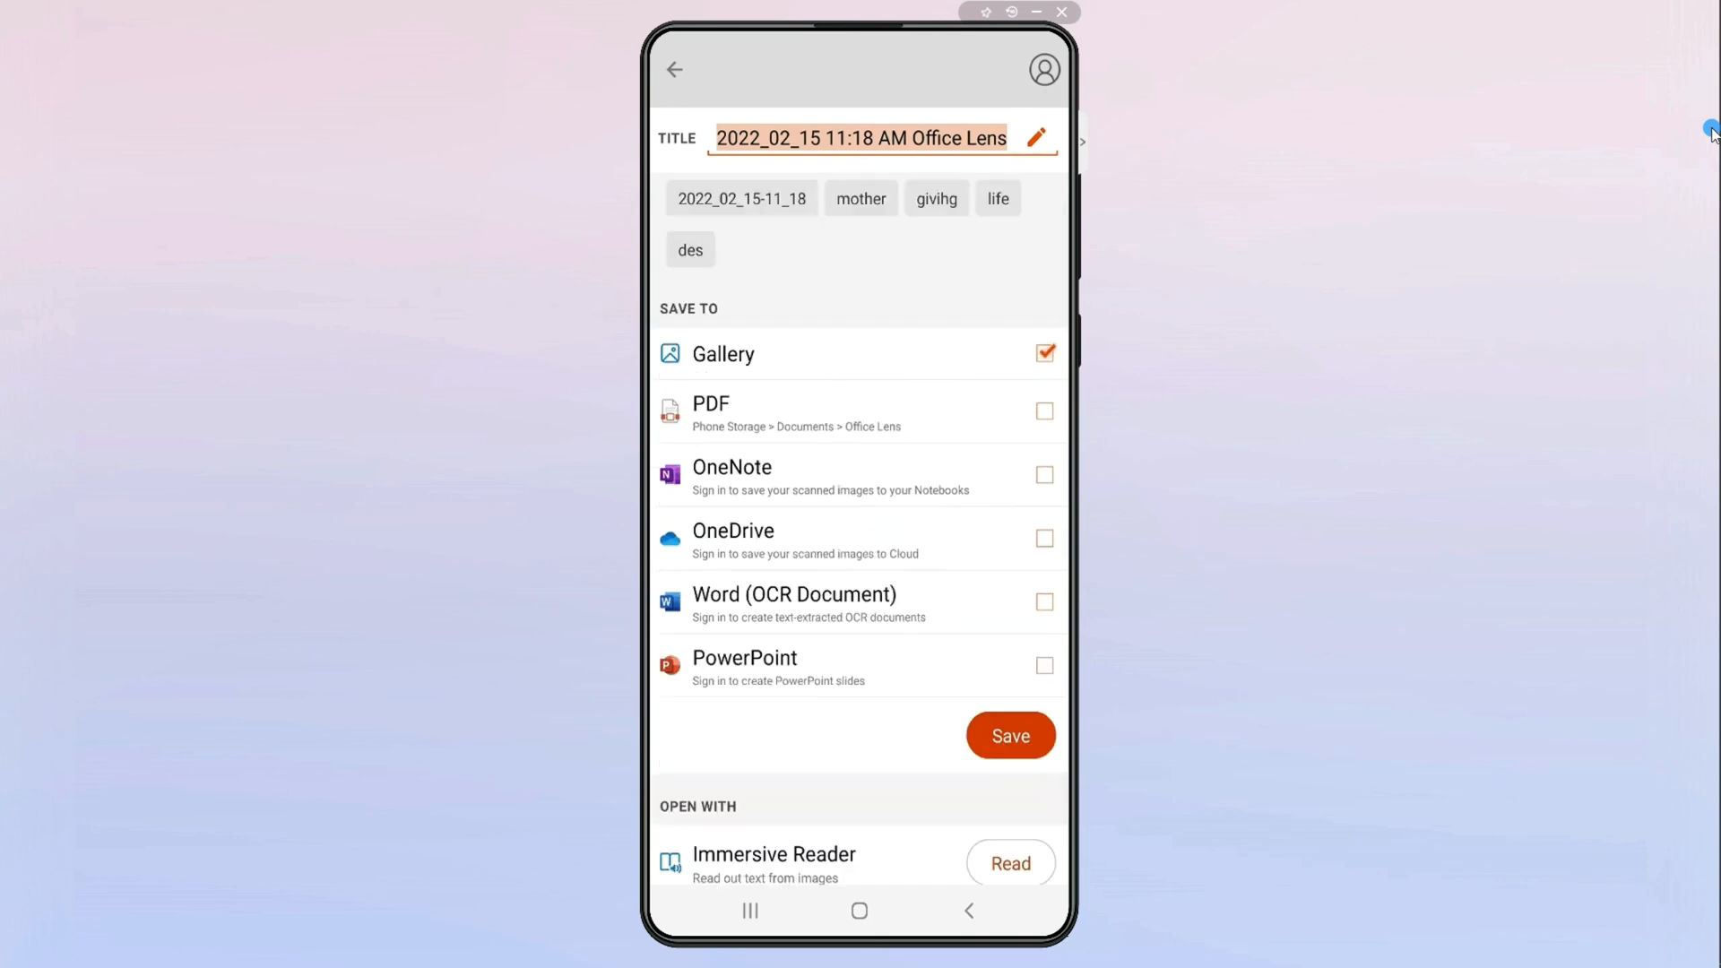